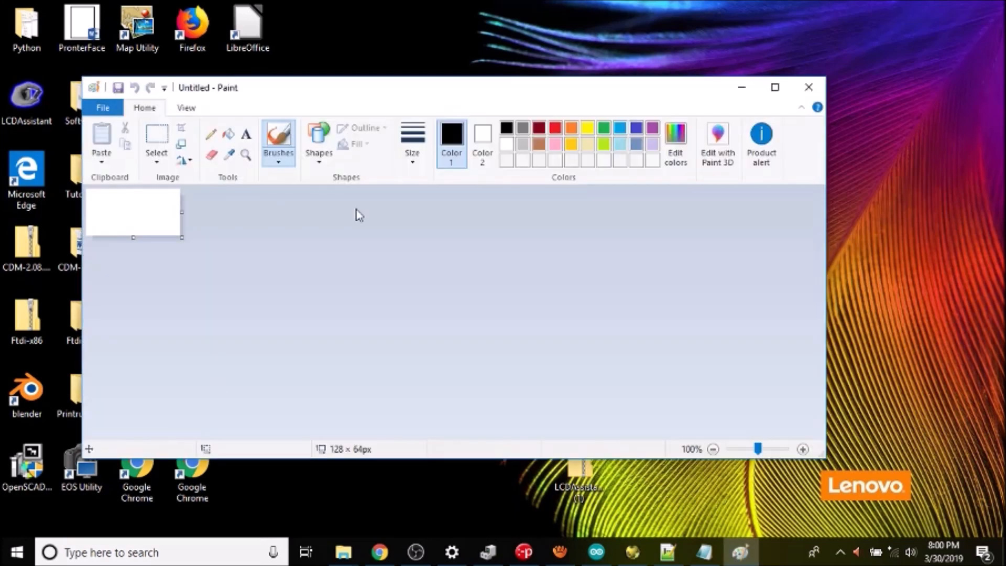
- Resize the Paint canvas to 128 × 64 pixels with aspect ratio unlocked
left_click(774, 87)
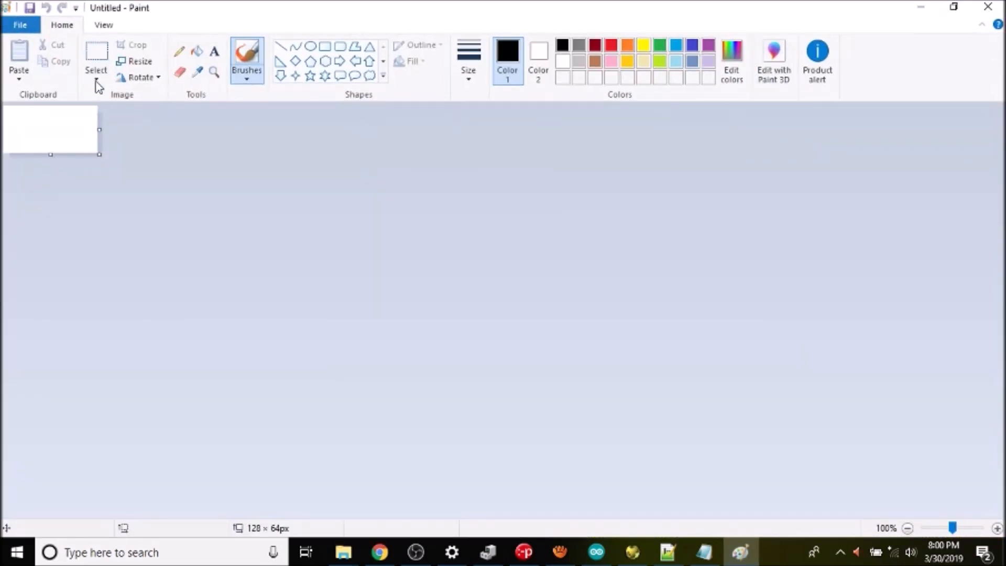
left_click(139, 60)
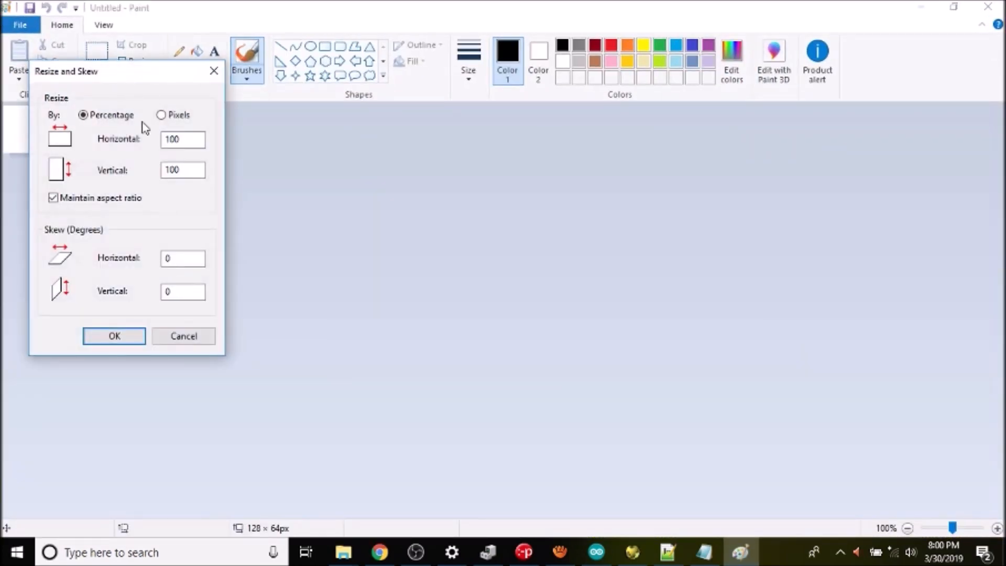
left_click(162, 115)
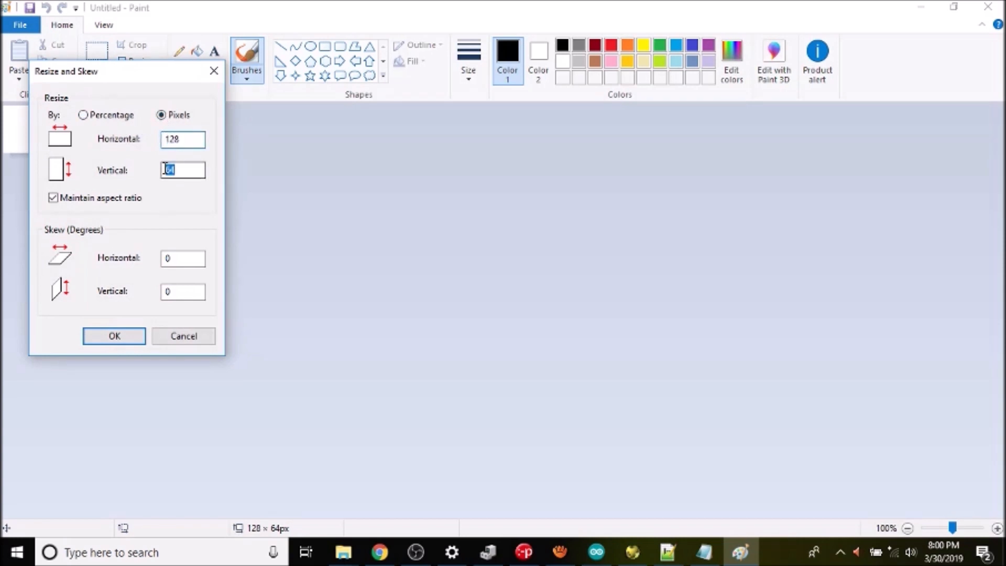
left_click(53, 198)
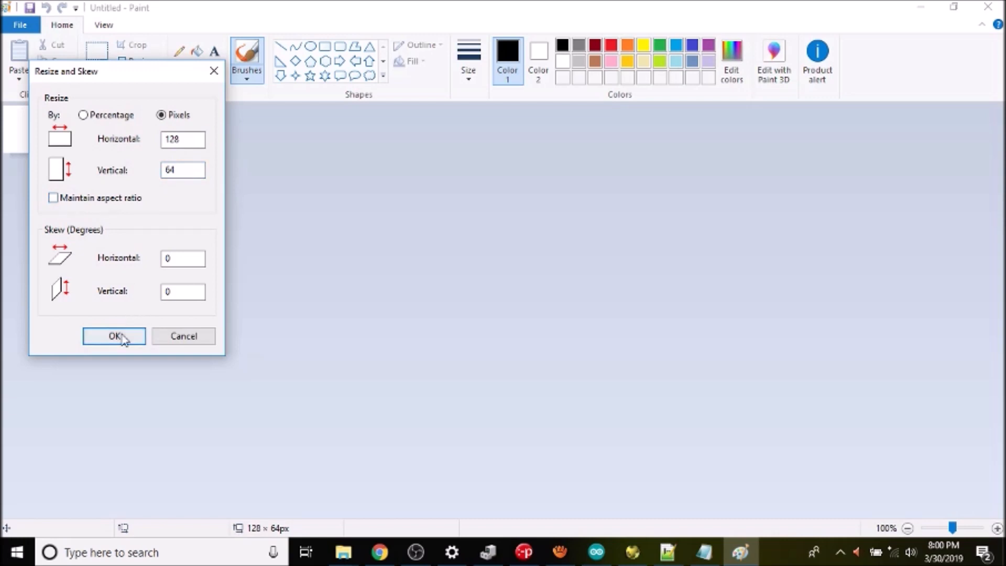
left_click(114, 335)
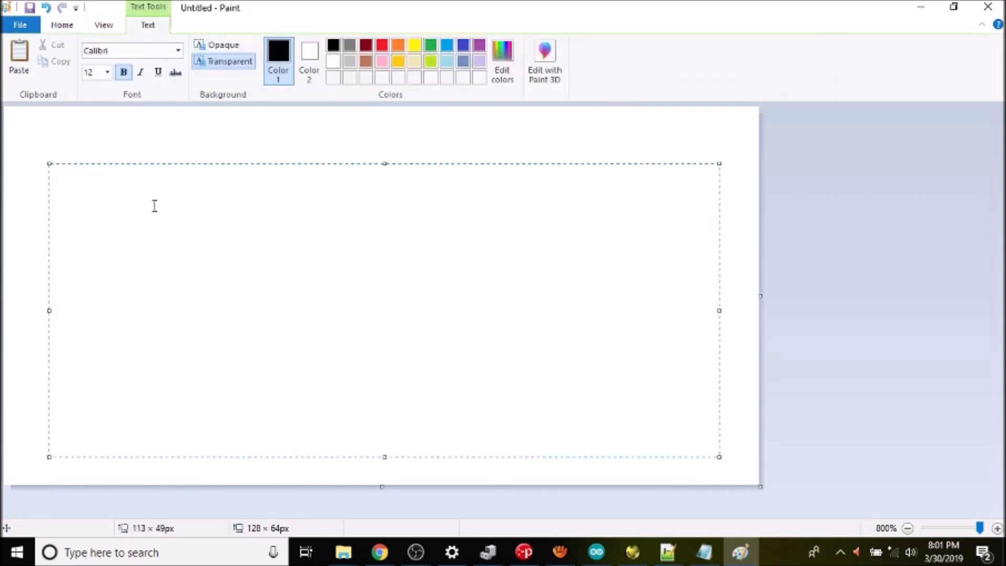
- Type 'Please Like and Subscribe' into the Paint text box
type("P")
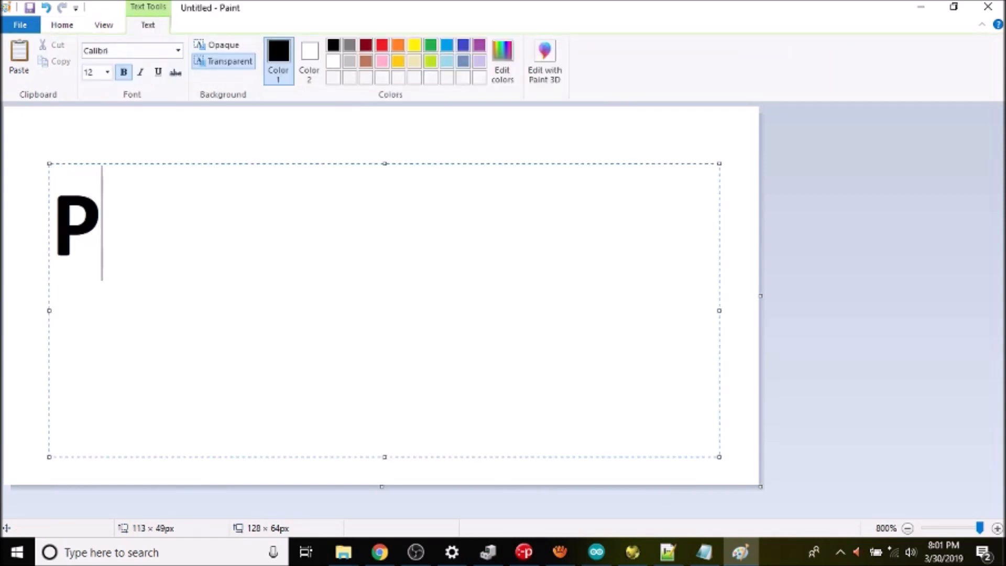
type("lease Li")
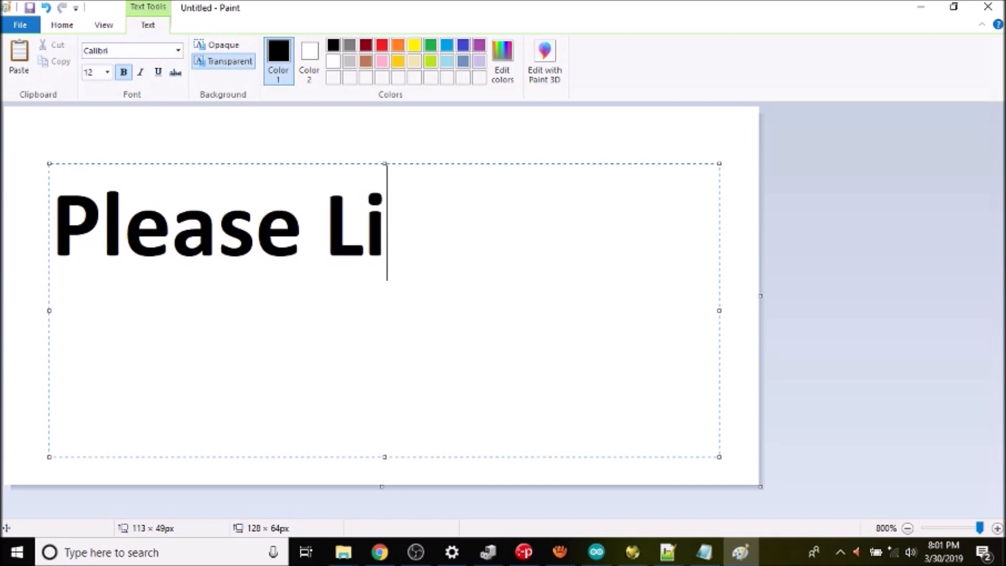
type("ke and")
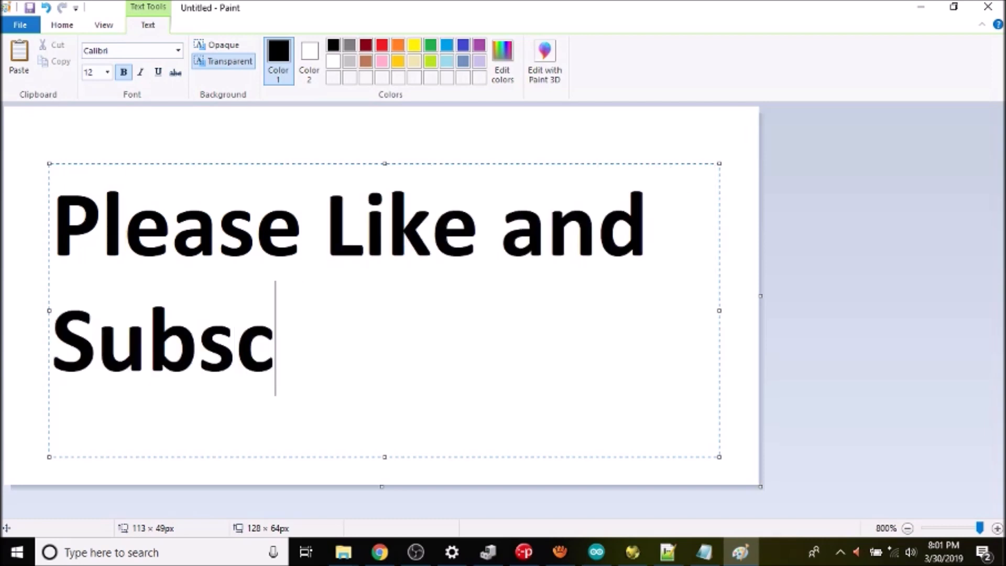
type("r")
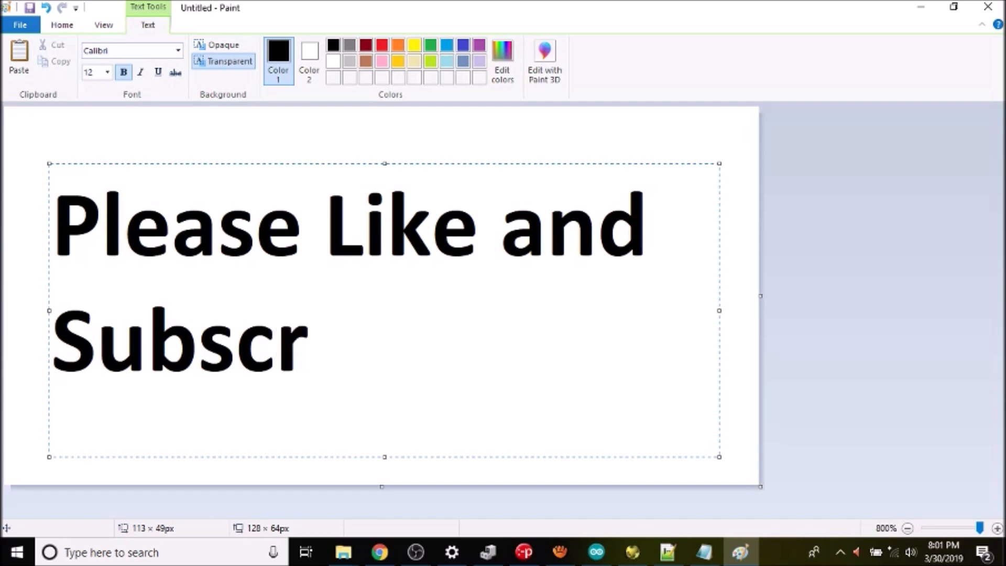
type("ibe")
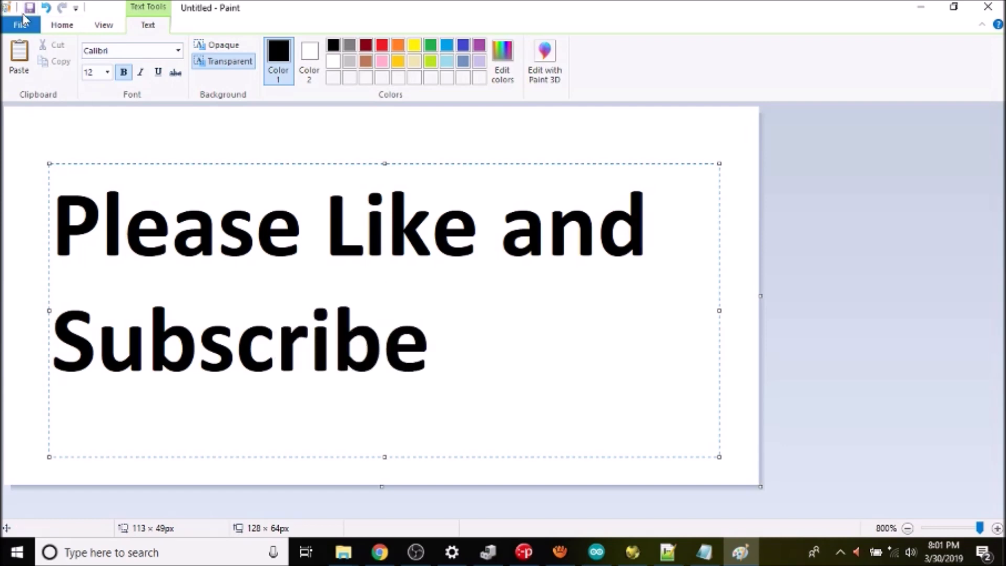
- Save the image as PNG over the existing BootScreen file
left_click(20, 25)
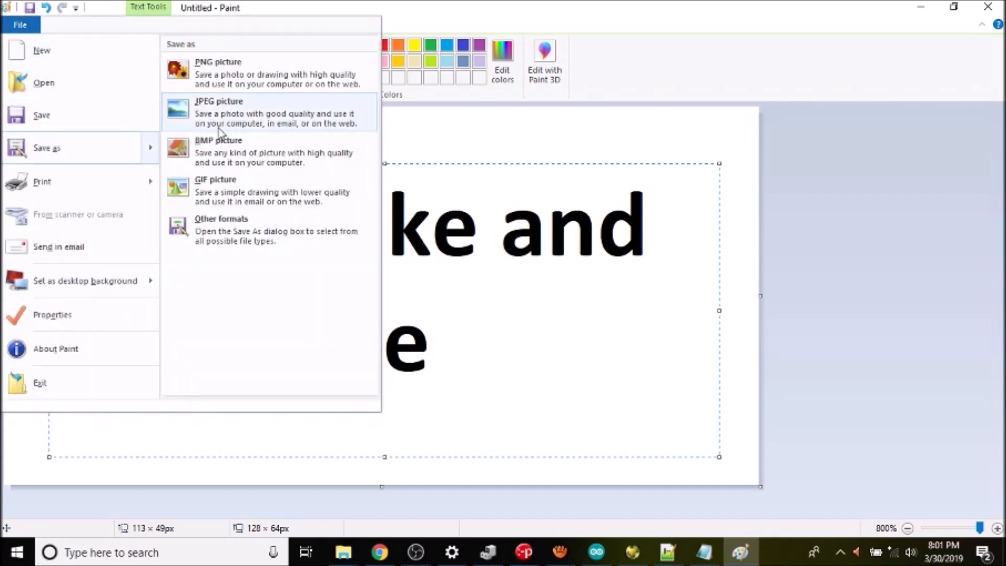
mouse_move(61, 82)
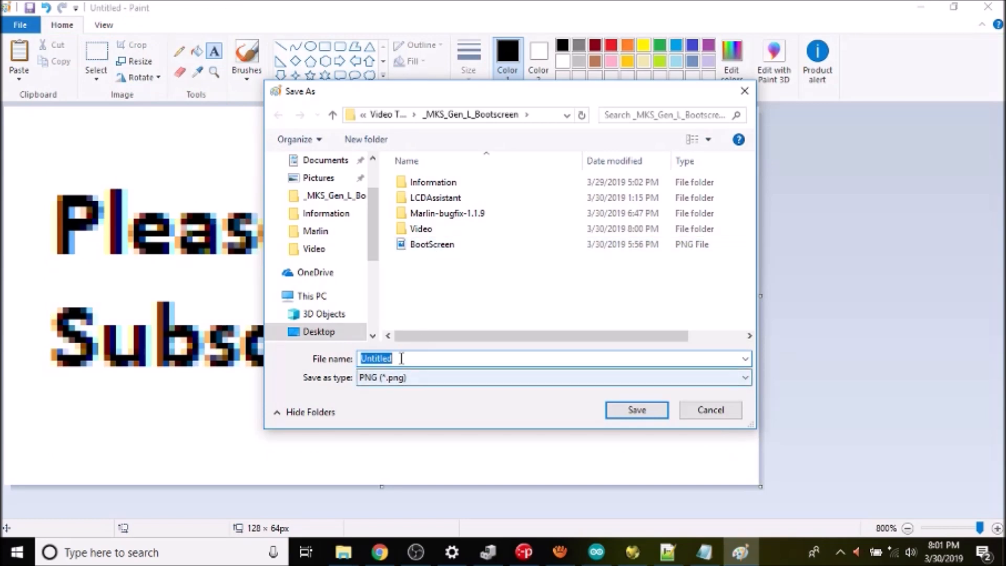
left_click(432, 245)
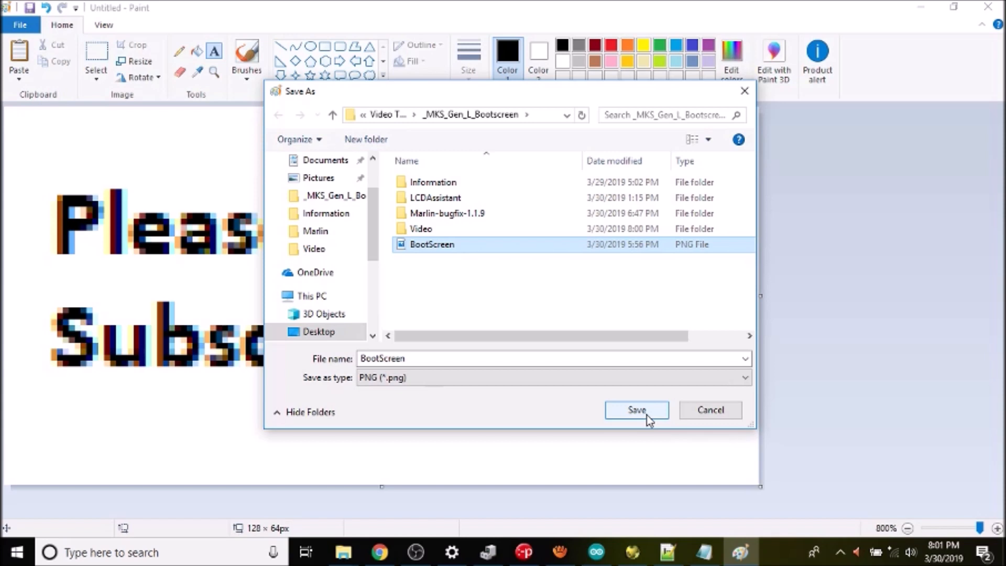
left_click(636, 409)
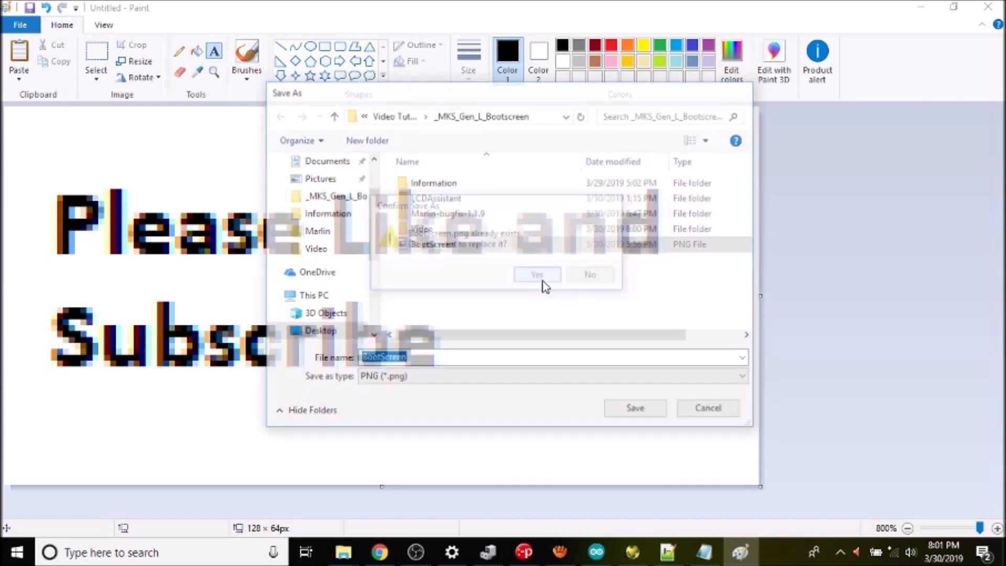
left_click(537, 274)
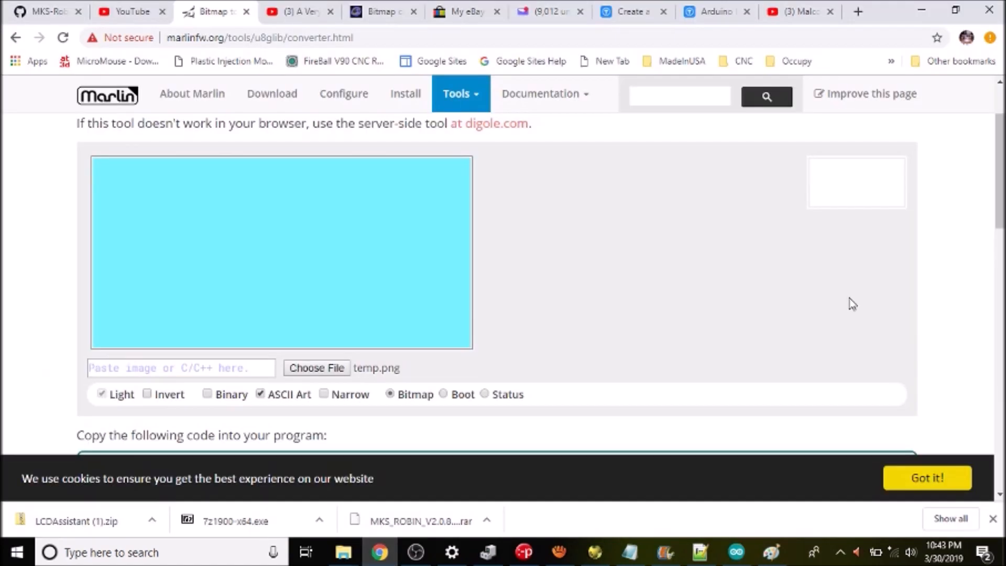
mouse_move(460, 94)
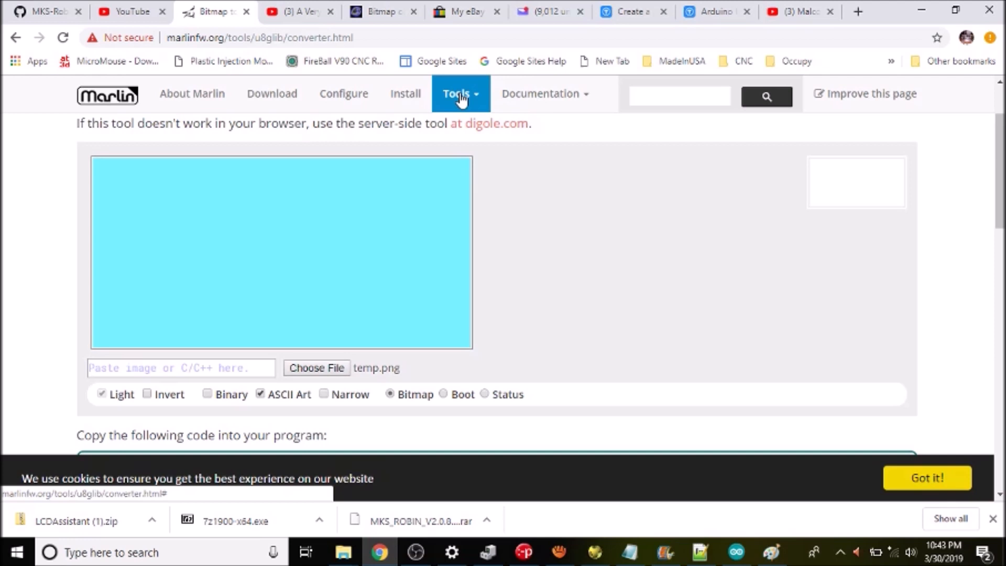
mouse_move(317, 368)
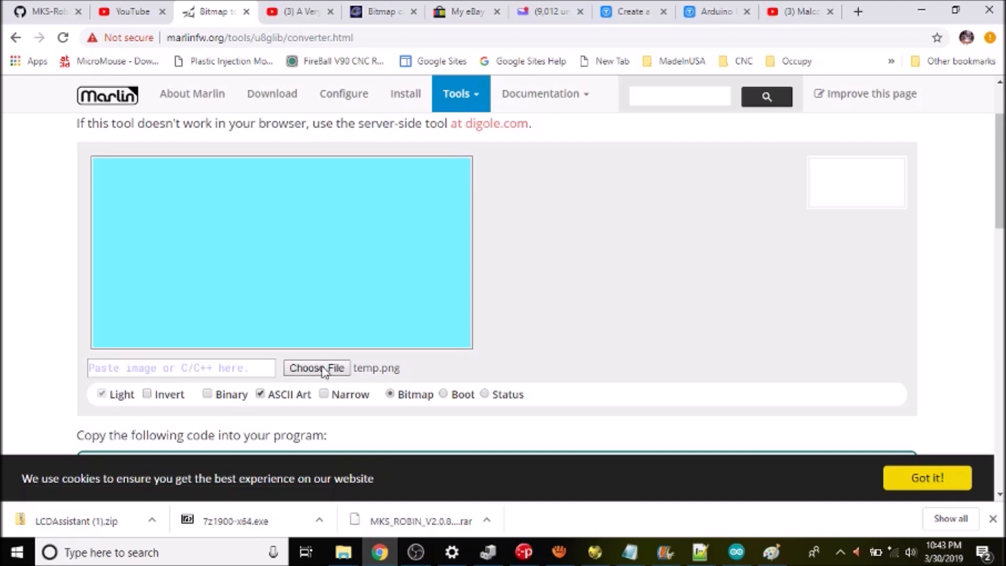
- Load BootScreen.png into the bitmap converter to preview it
left_click(315, 368)
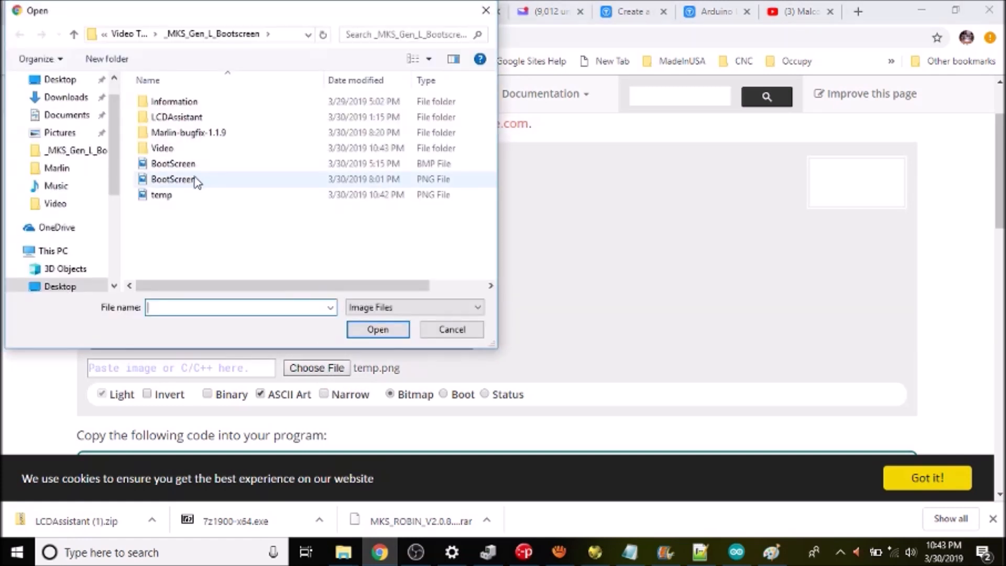
mouse_move(173, 179)
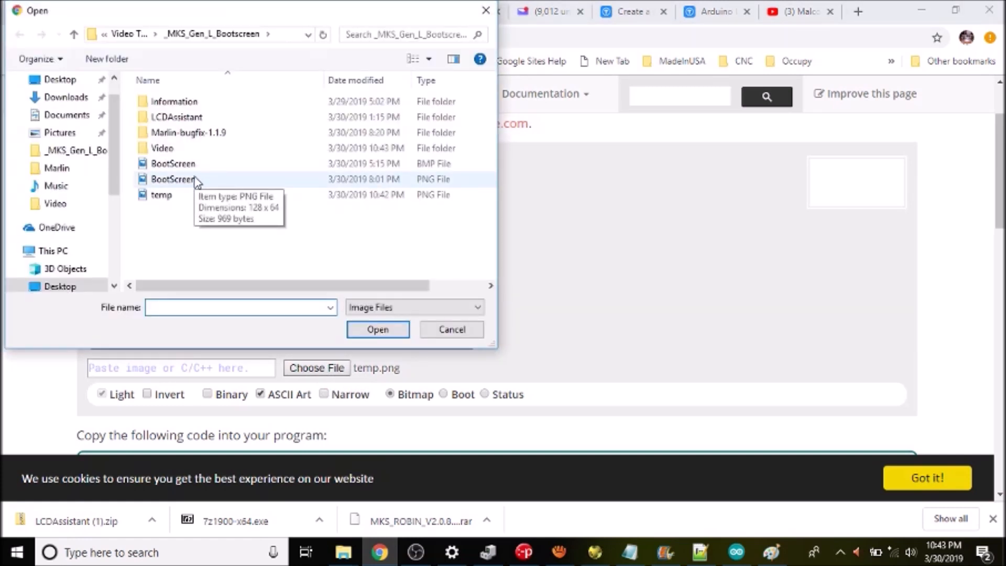
left_click(172, 179)
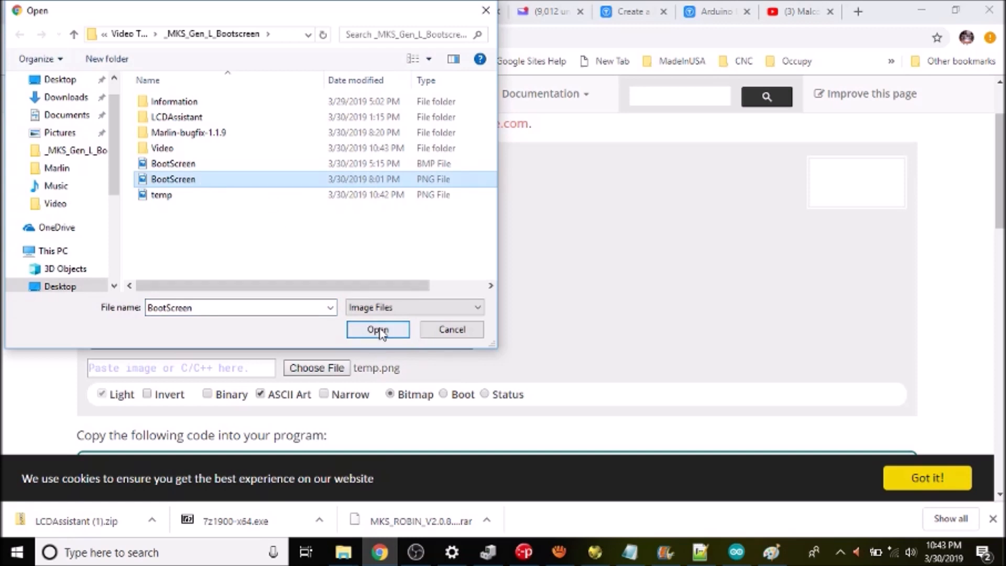
left_click(378, 329)
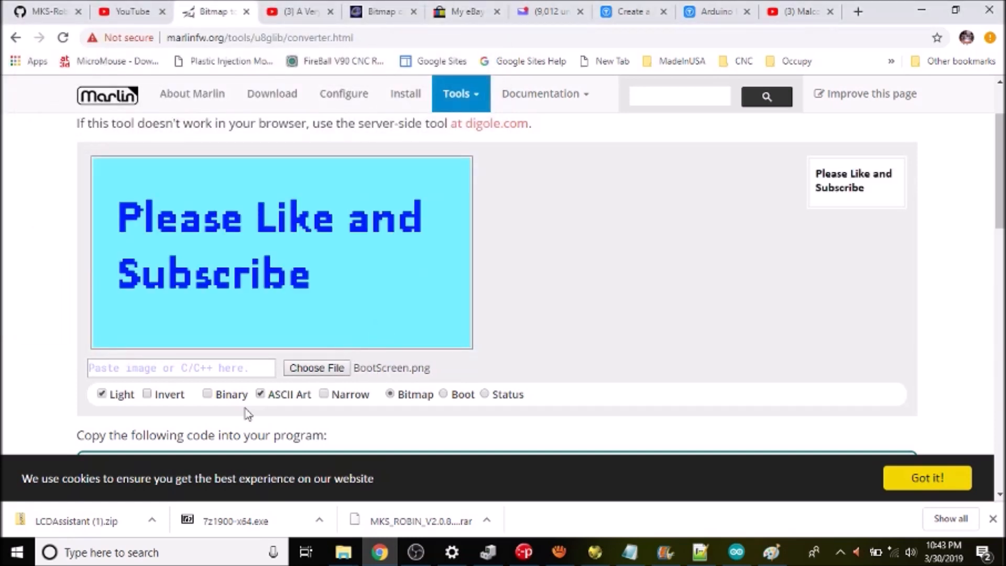
- Switch the converter output to Binary and select the generated code
left_click(208, 394)
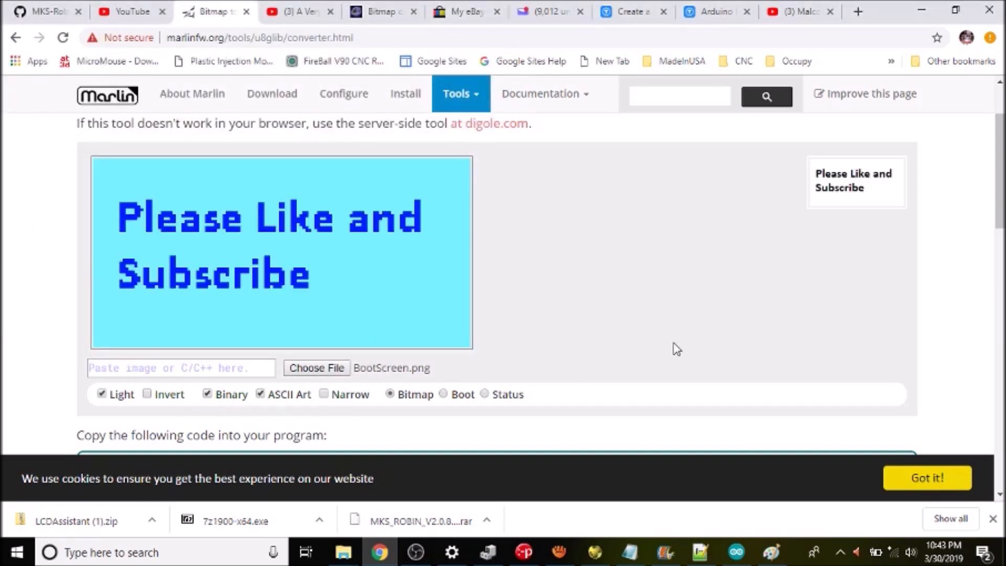
scroll("down", 3)
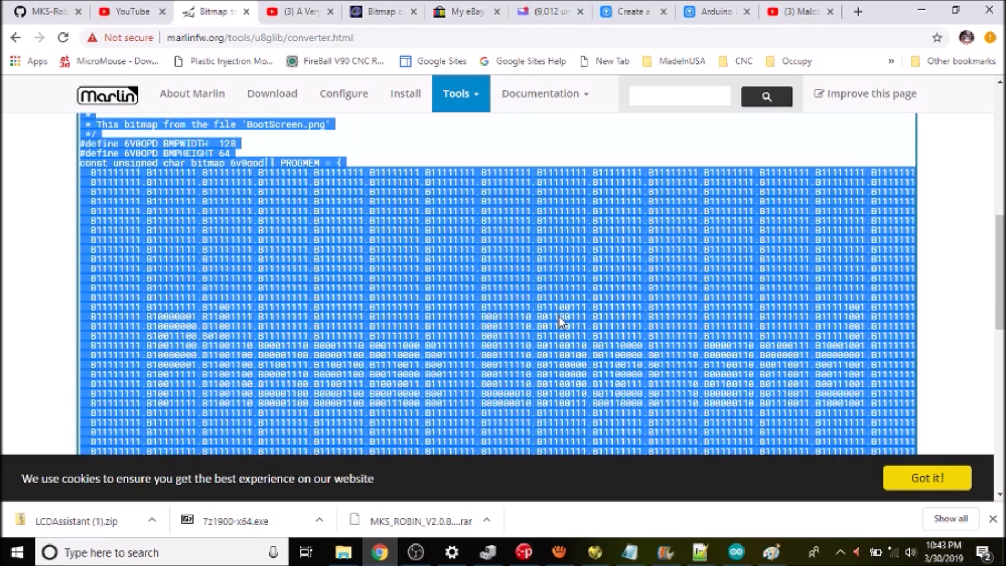
mouse_move(455, 231)
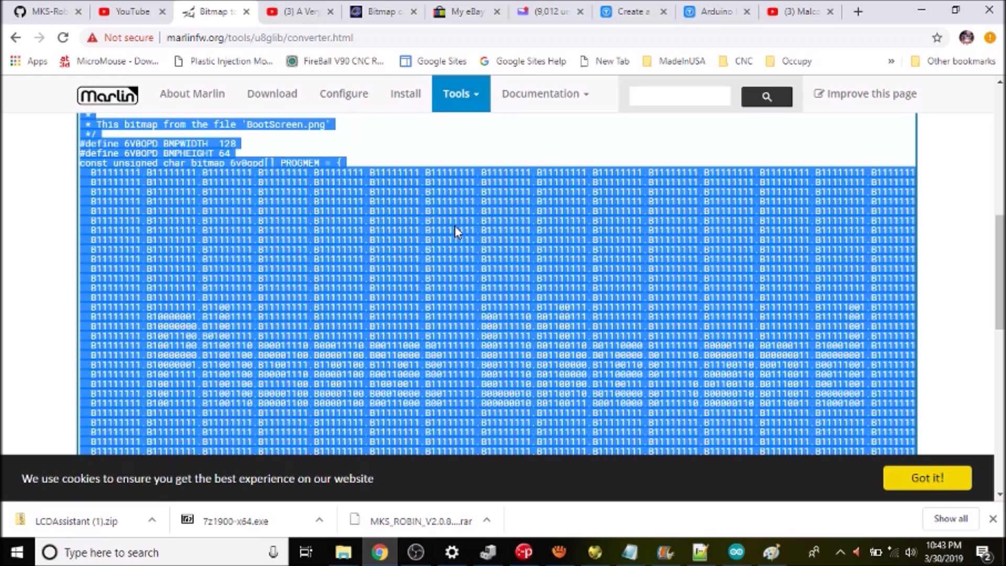
left_click(342, 552)
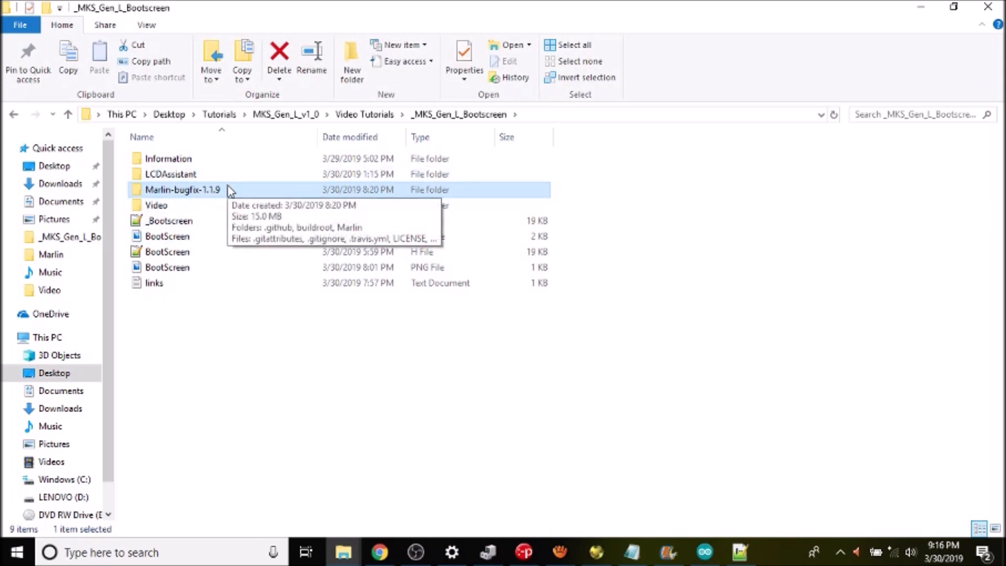
- Browse into Marlin-bugfix-1.1.9 > Marlin > example_configurations > gCreate
double_click(182, 189)
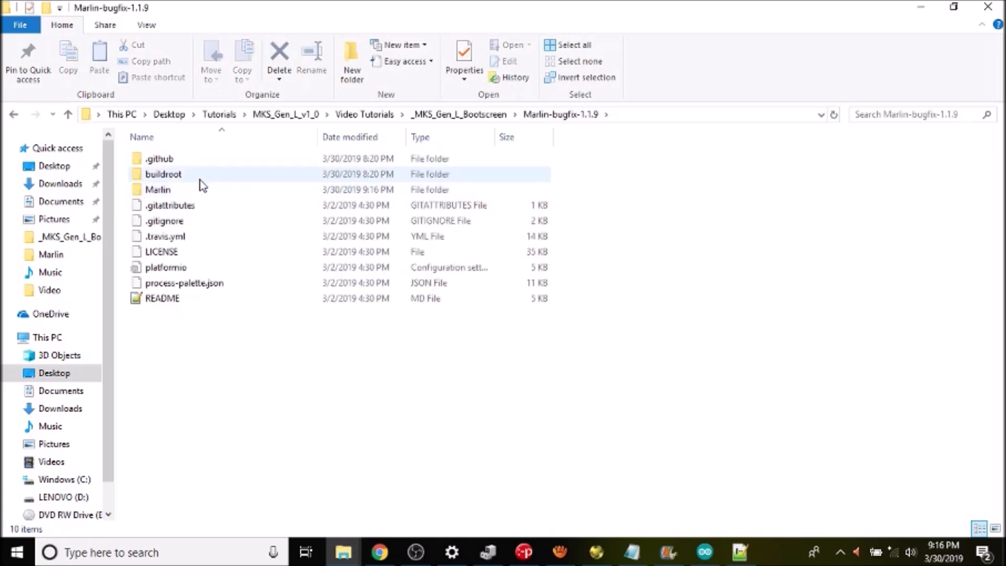
double_click(158, 189)
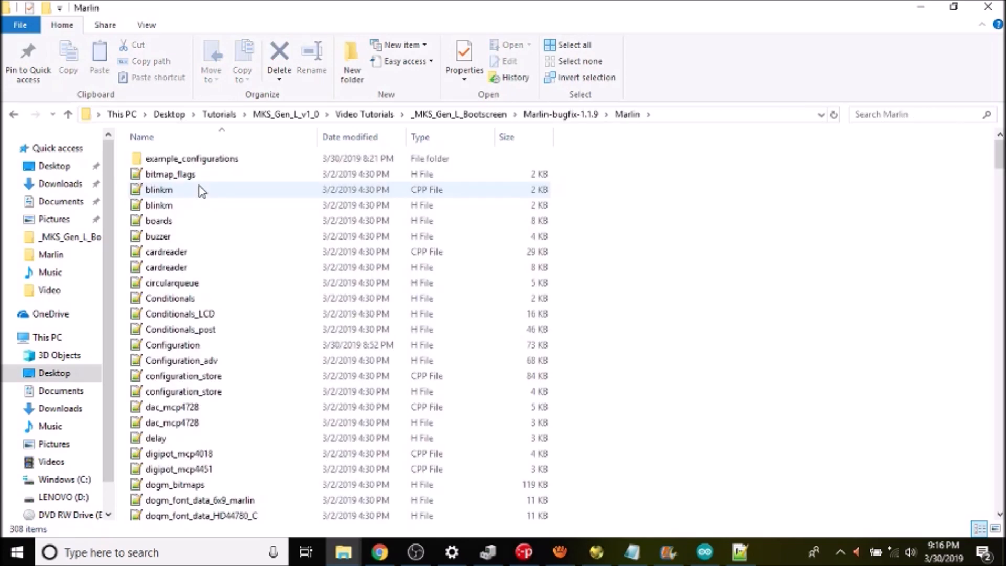
mouse_move(205, 174)
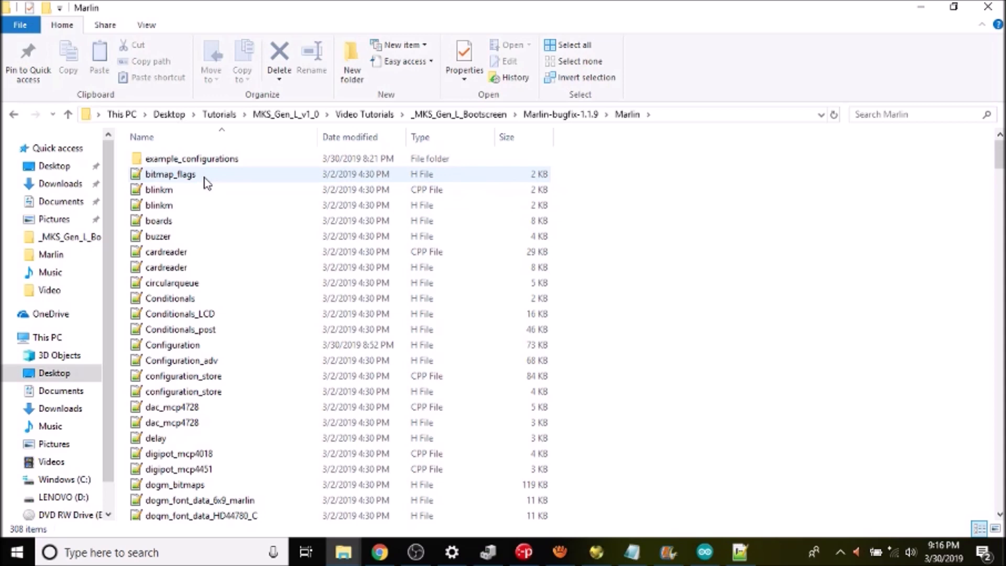
mouse_move(206, 158)
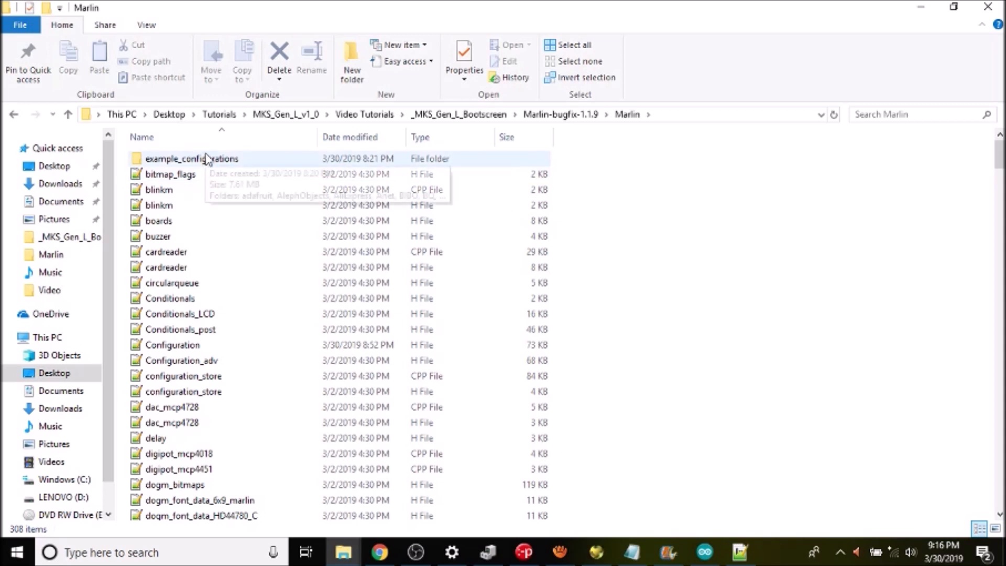
double_click(192, 158)
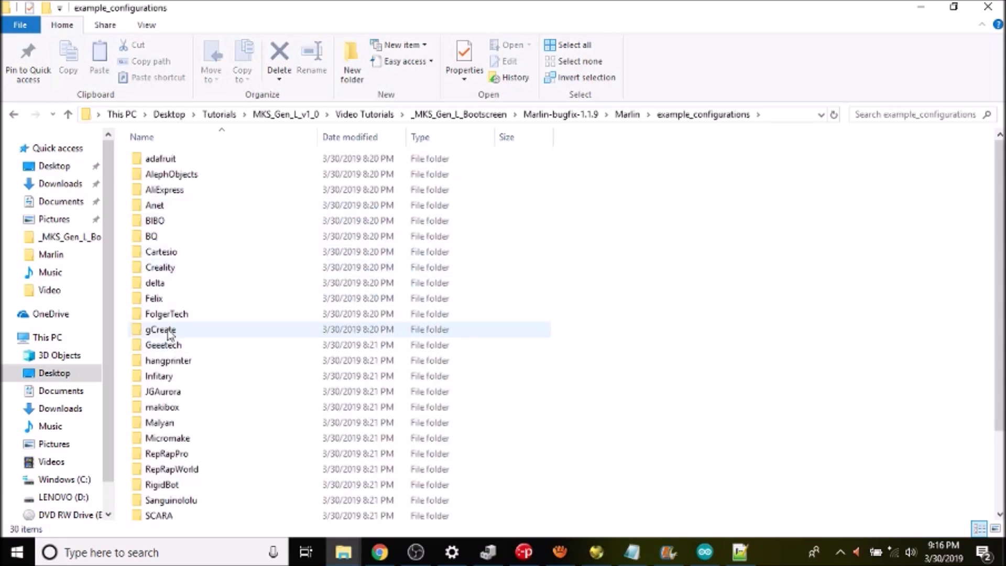
left_click(160, 329)
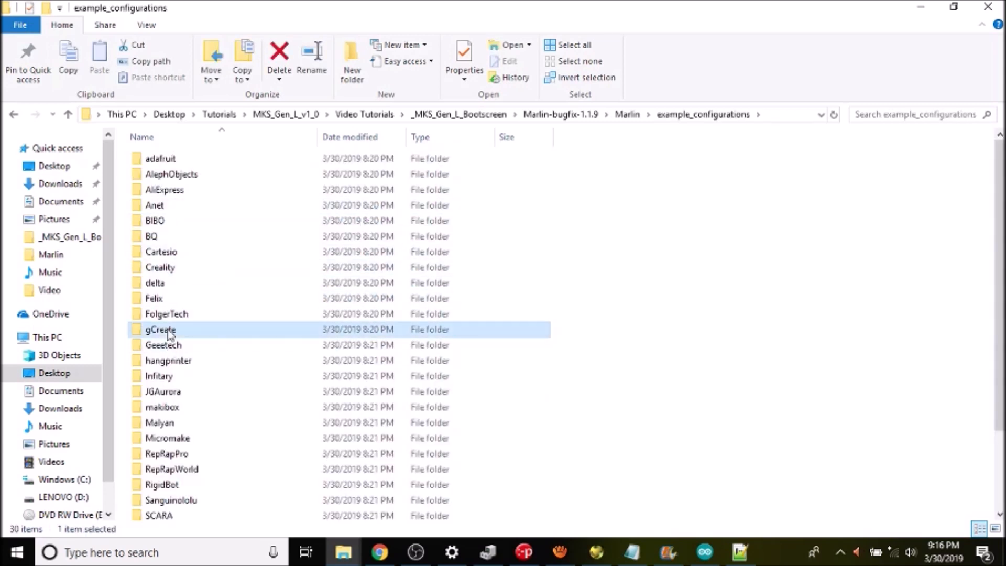
double_click(160, 329)
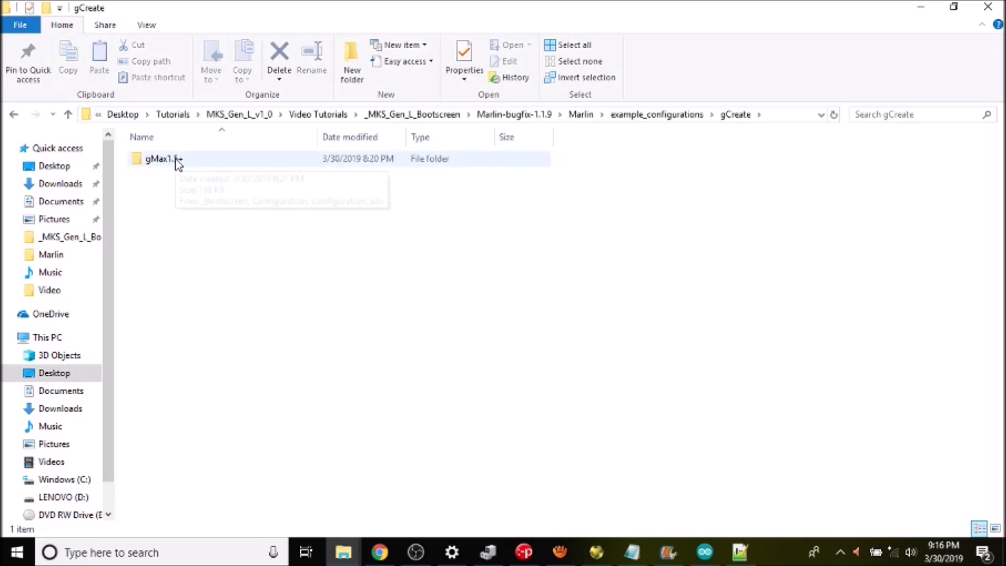
mouse_move(162, 158)
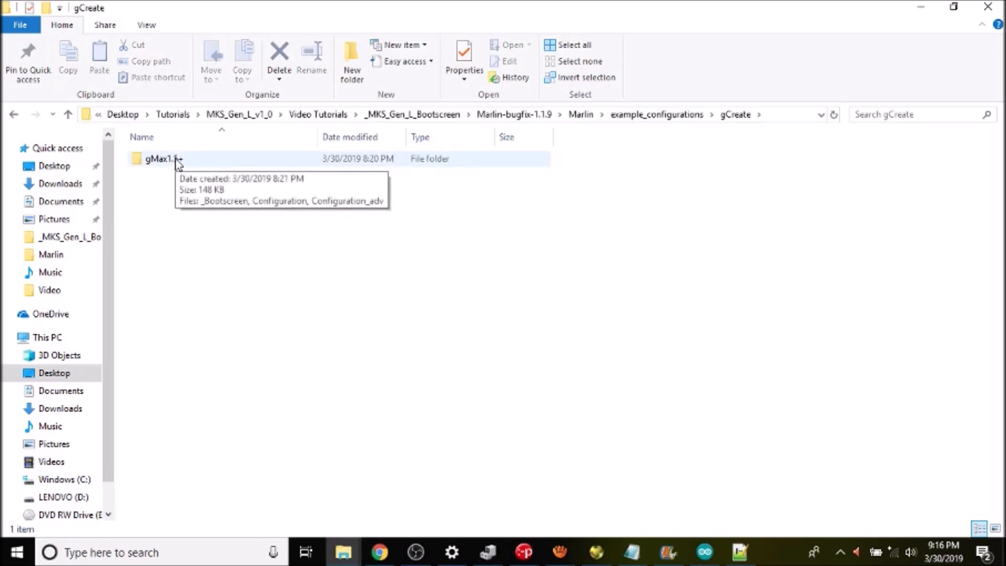
- Copy _Bootscreen.h from gMax1.5+ and paste it into the Marlin folder
double_click(162, 158)
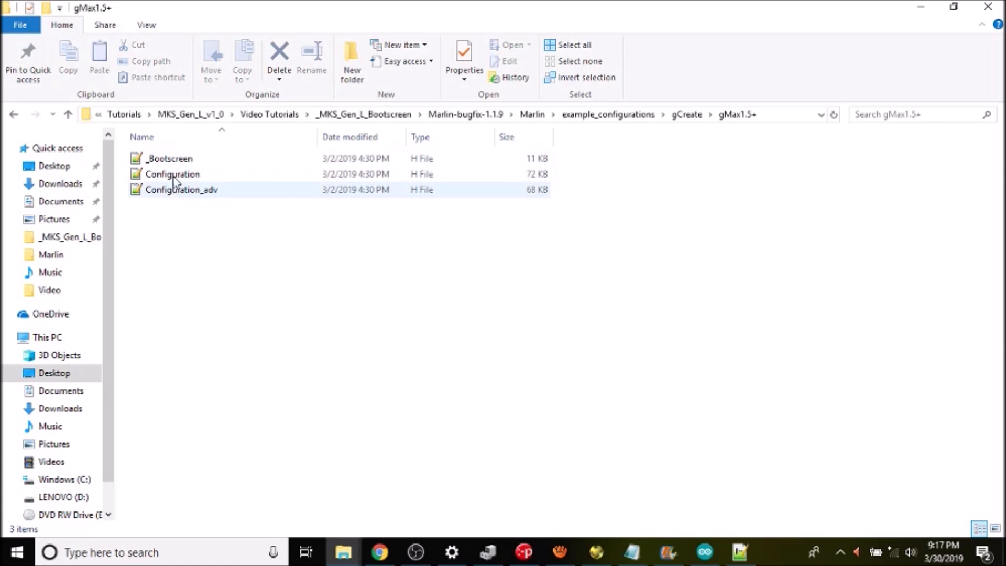
right_click(170, 159)
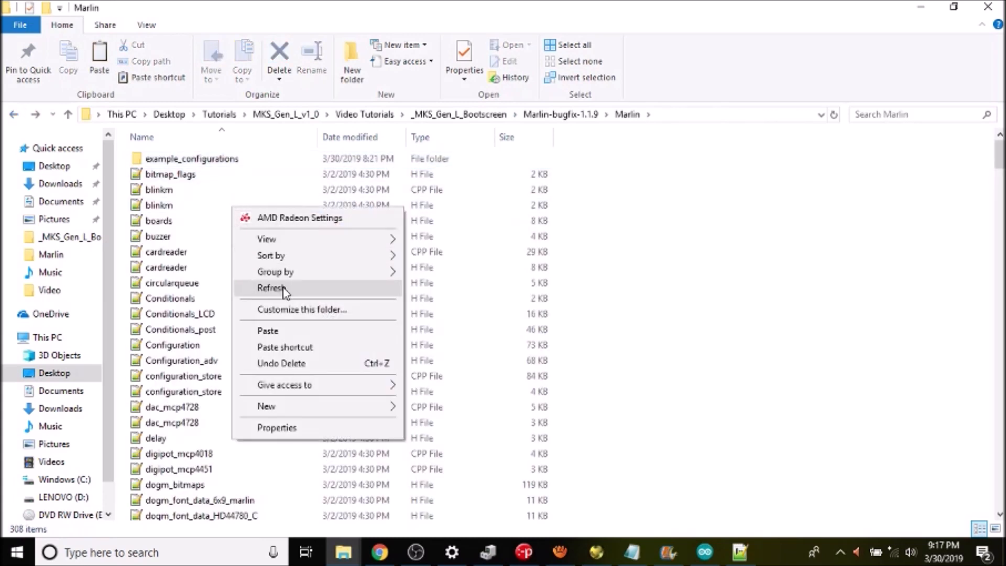
left_click(272, 288)
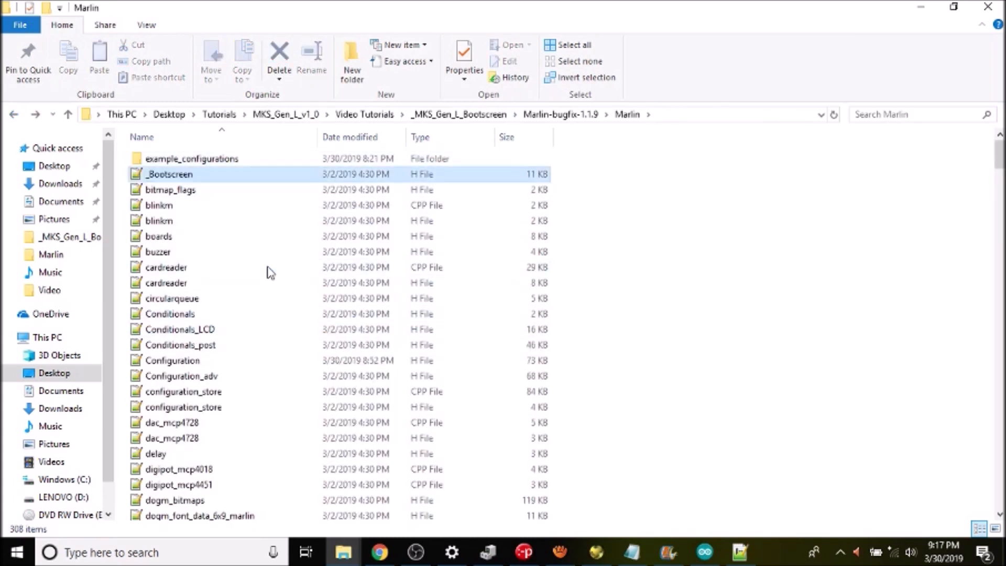
left_click(166, 267)
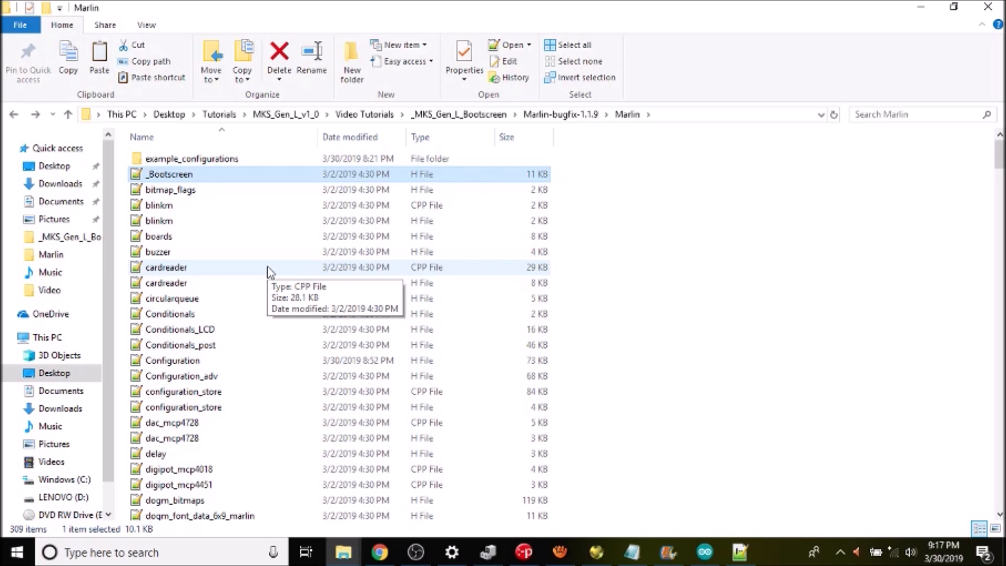
- Copy the BootScreen.png bitmap code and switch to Notepad++
left_click(380, 552)
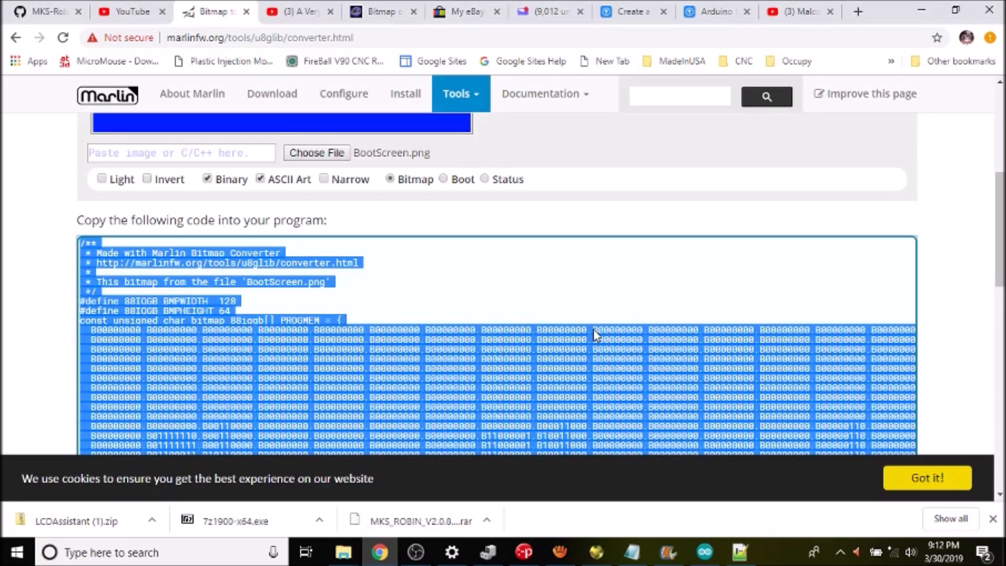
mouse_move(478, 352)
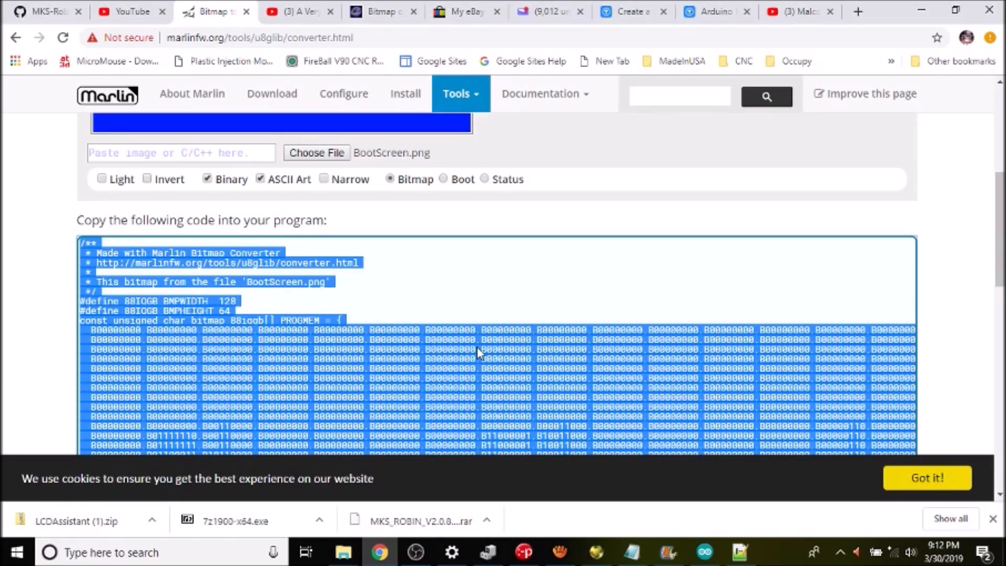
right_click(477, 354)
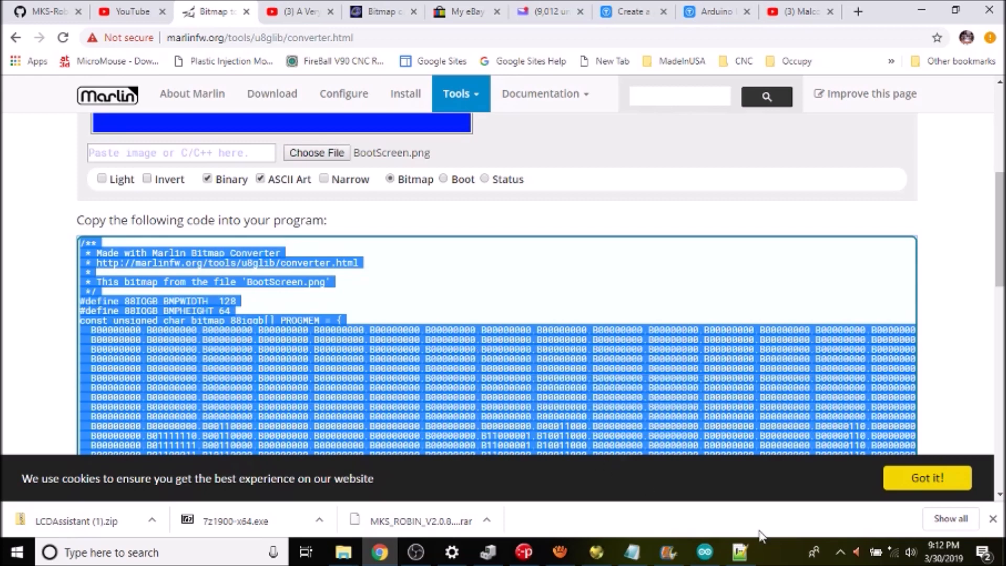
left_click(739, 552)
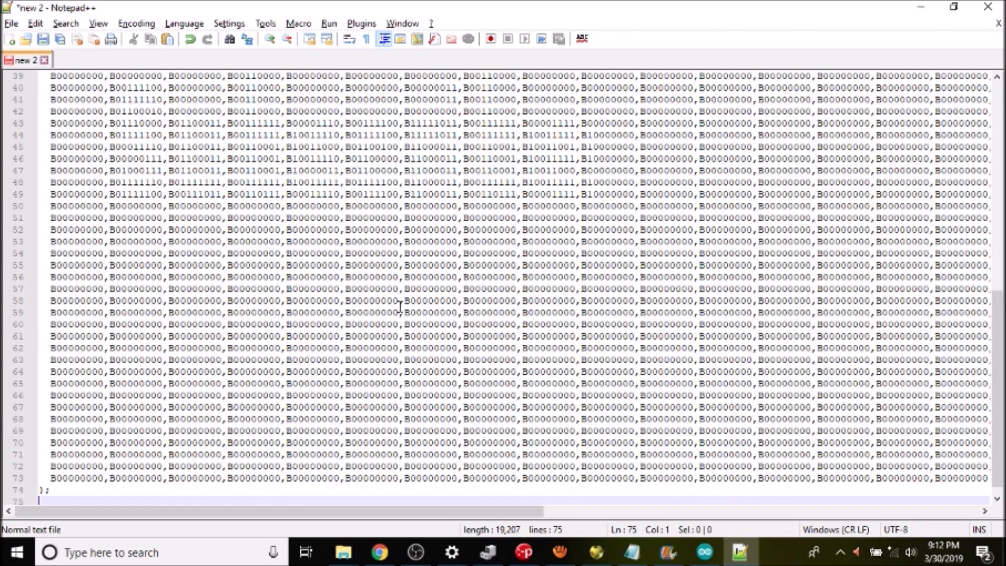
mouse_move(343, 552)
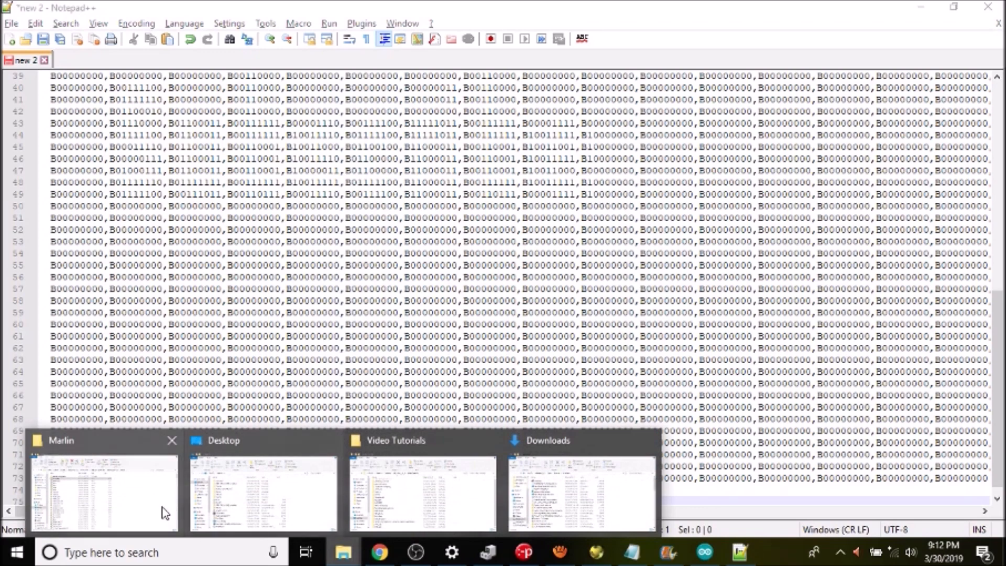
- Open Marlin's _Bootscreen.h and change BMPWIDTH from 112 to 128
left_click(103, 491)
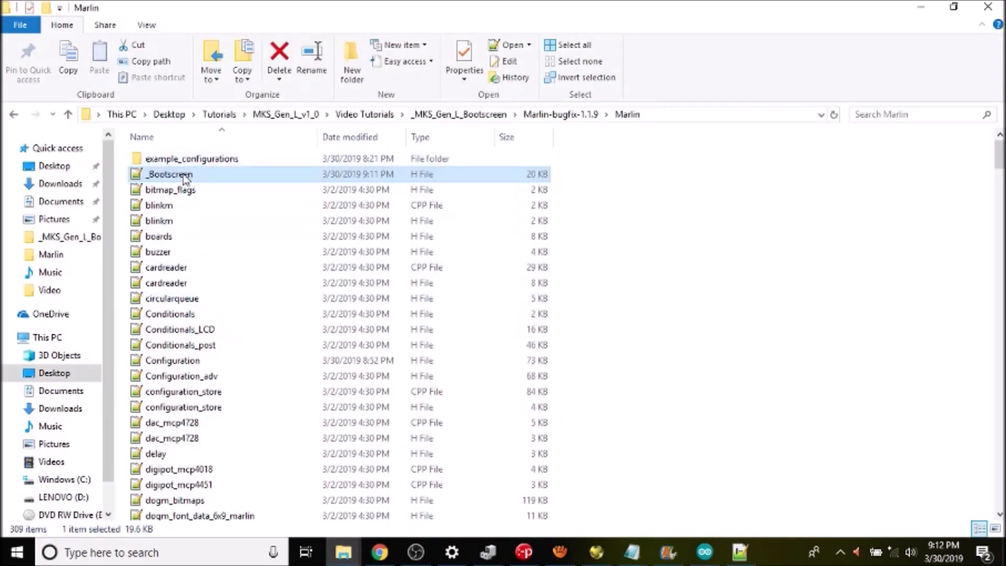
double_click(170, 174)
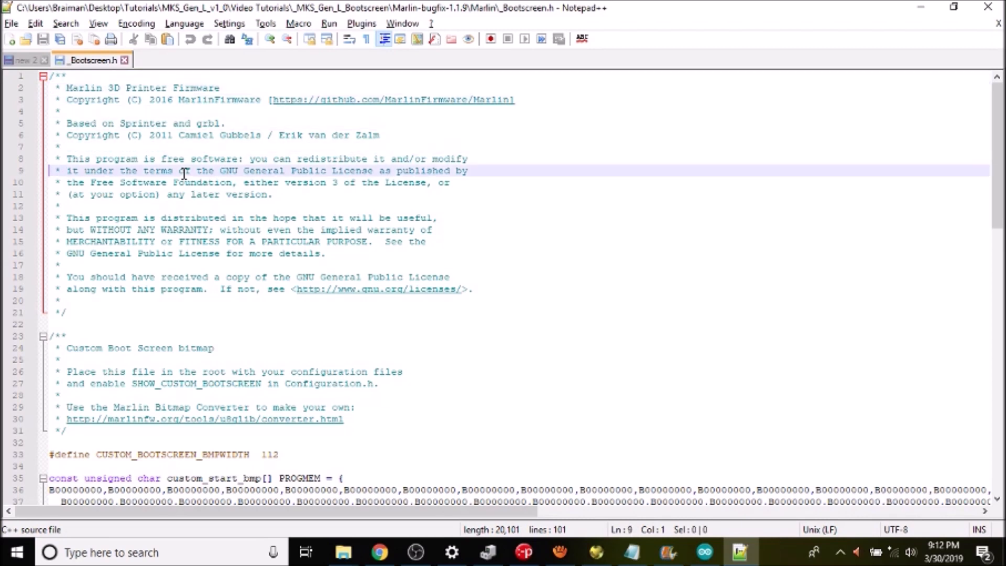
left_click(272, 454)
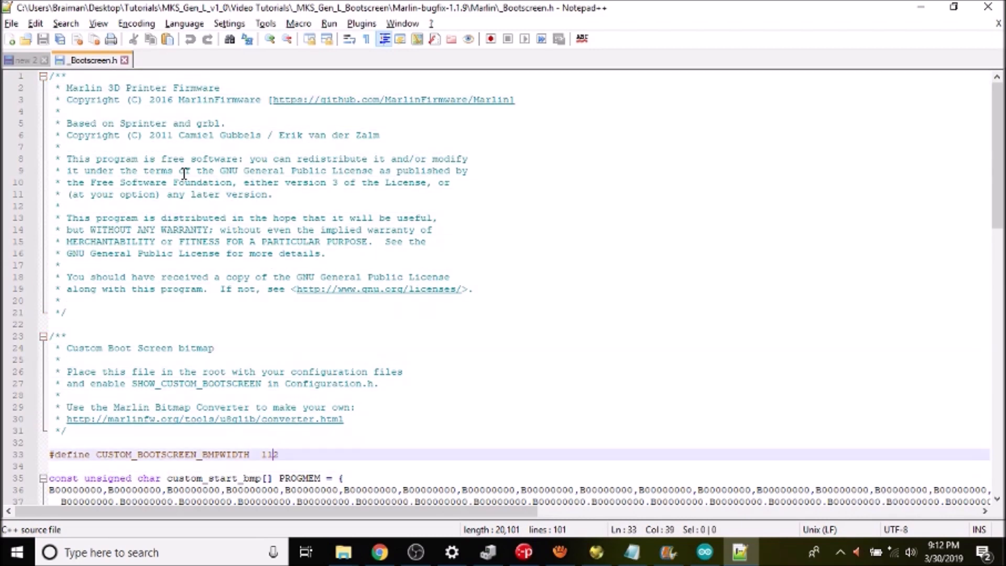
key("Backspace")
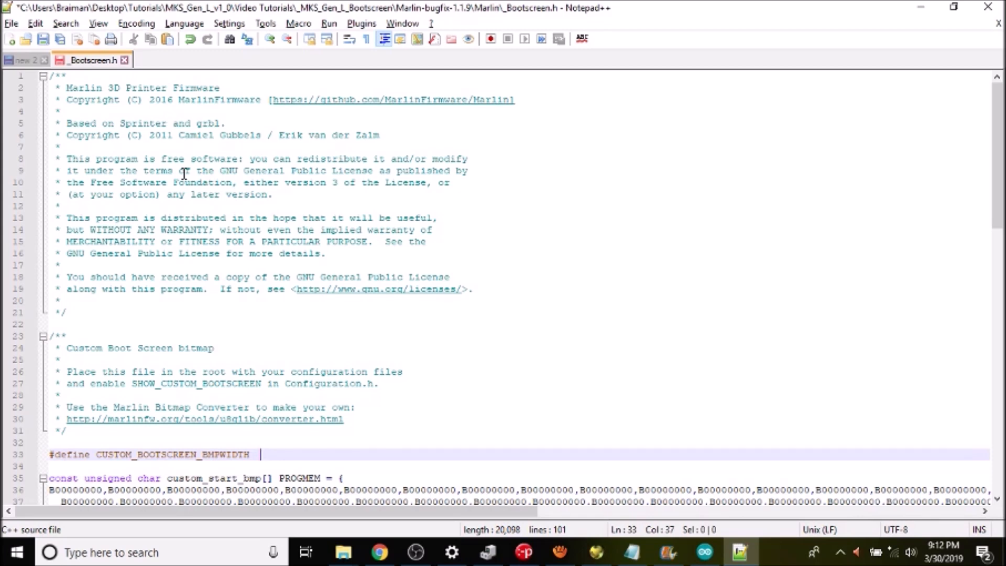
type("128")
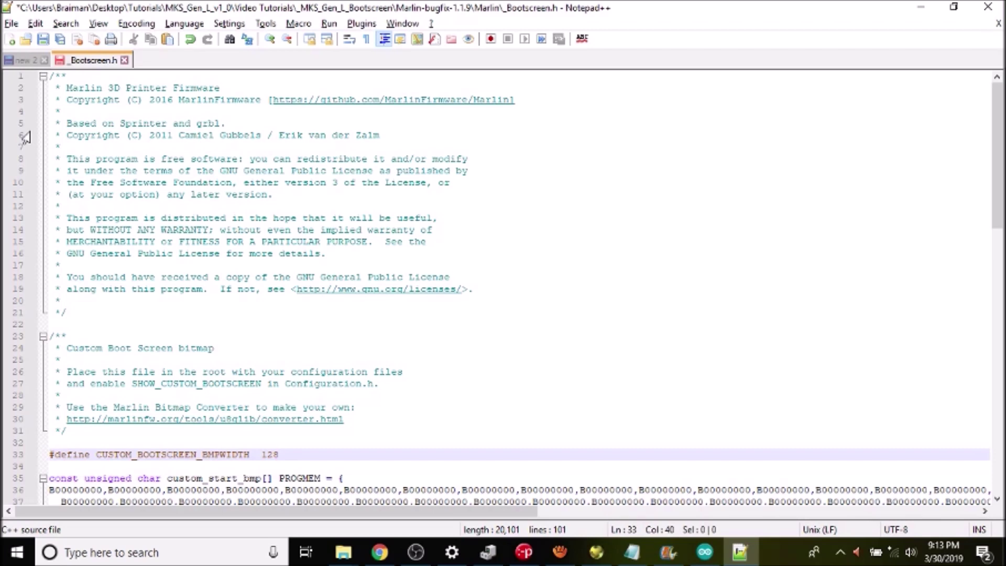
left_click(26, 60)
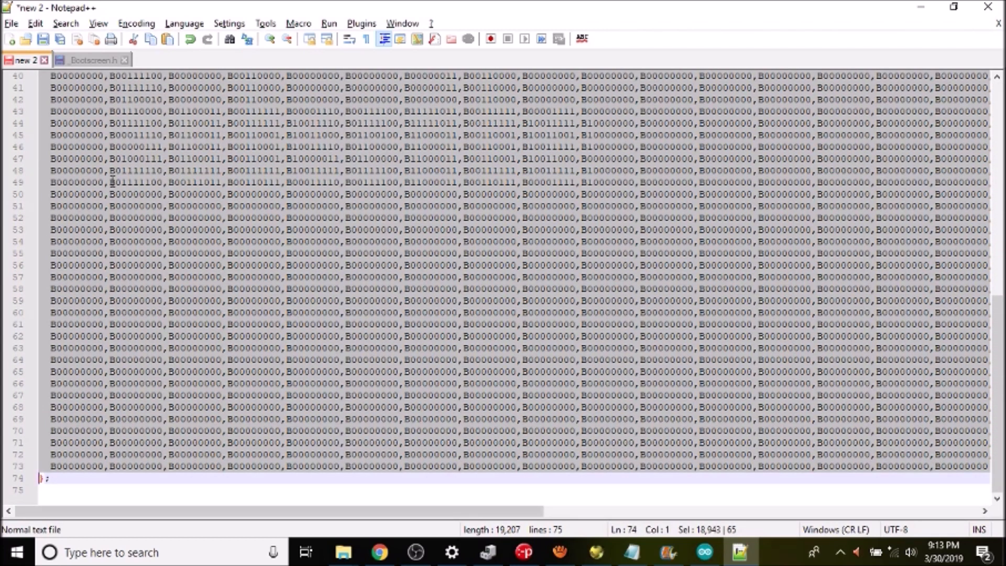
mouse_move(91, 60)
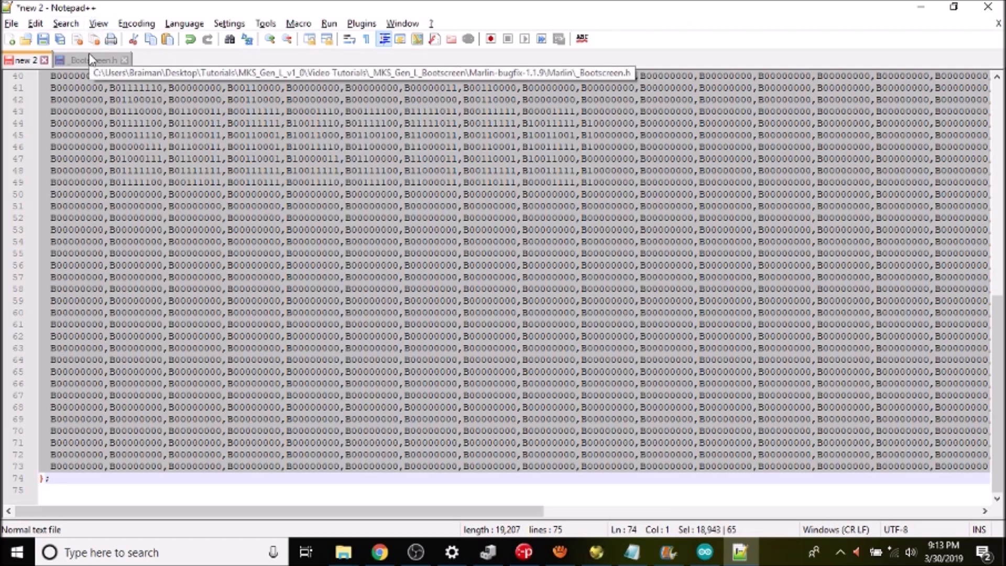
- Insert the converted bitmap data into _Bootscreen.h and save it
left_click(89, 59)
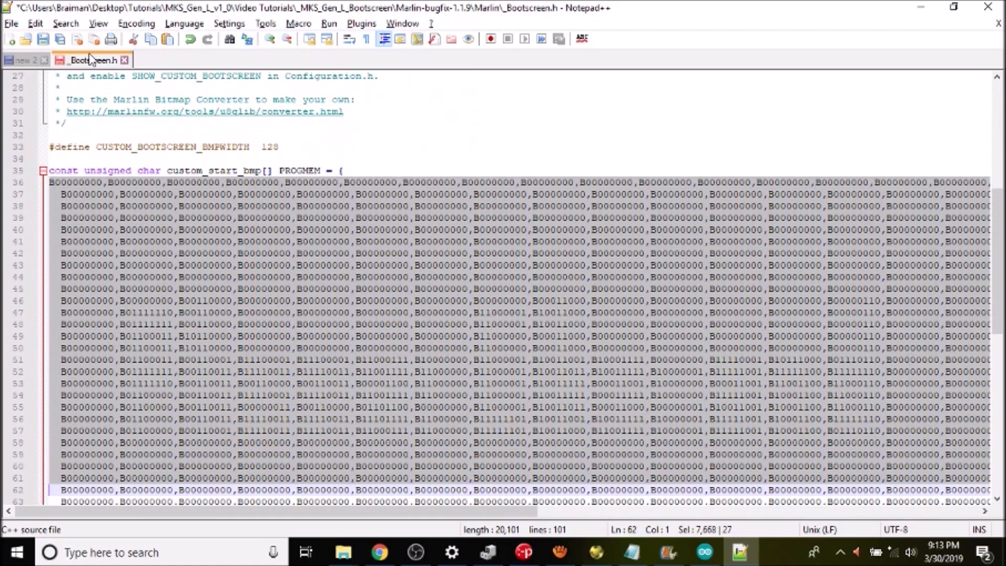
scroll("down", 3)
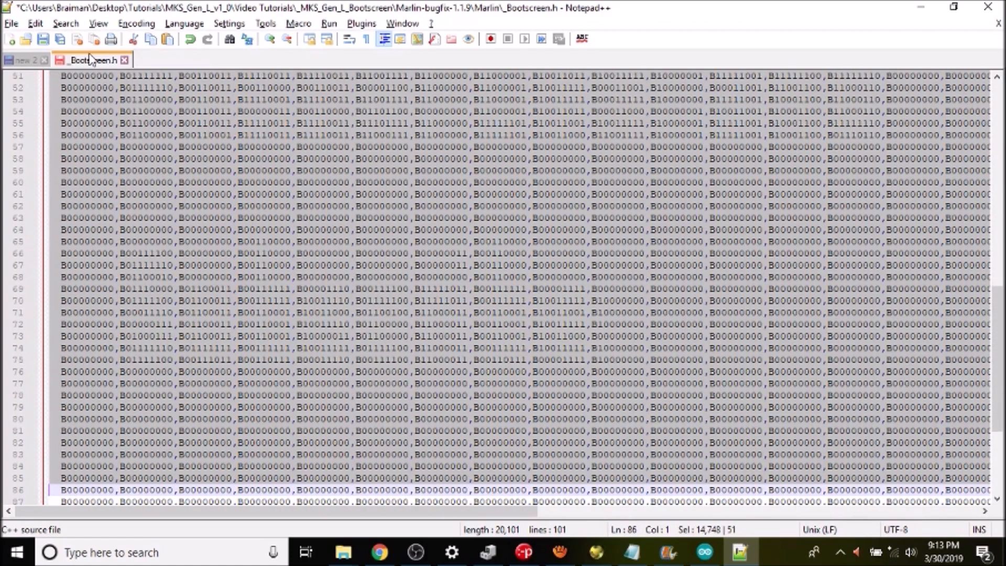
scroll("down", 3)
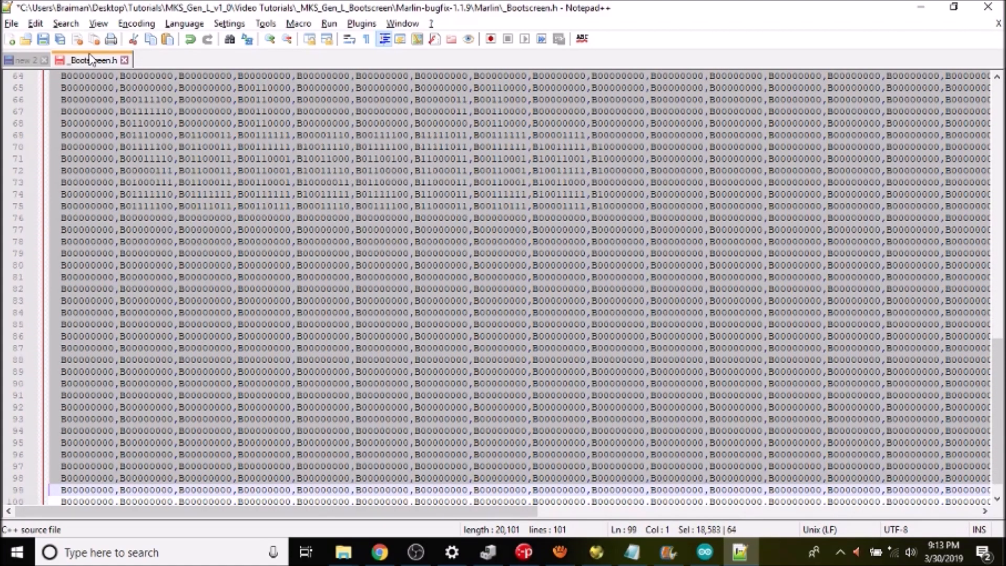
scroll("down", 3)
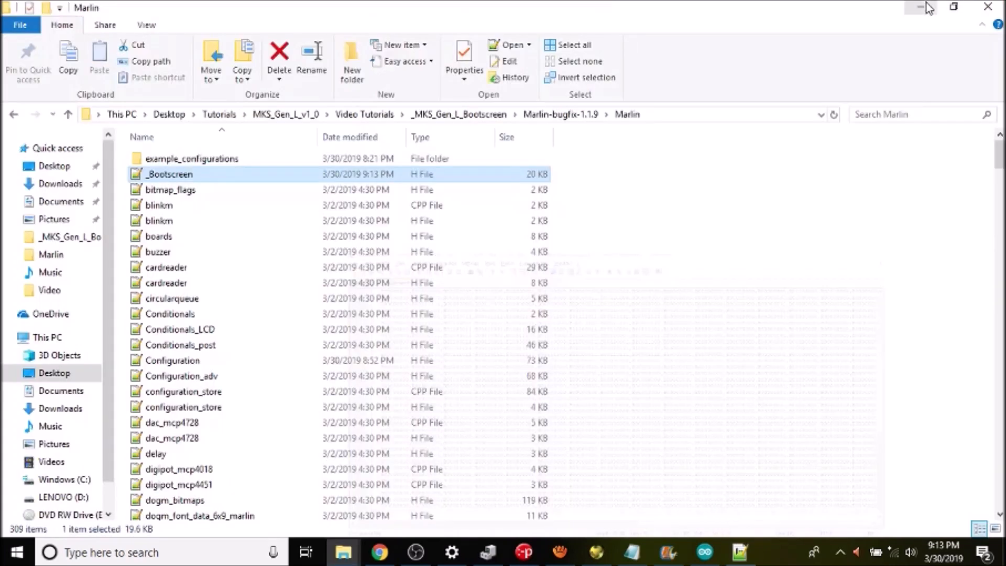
mouse_move(705, 124)
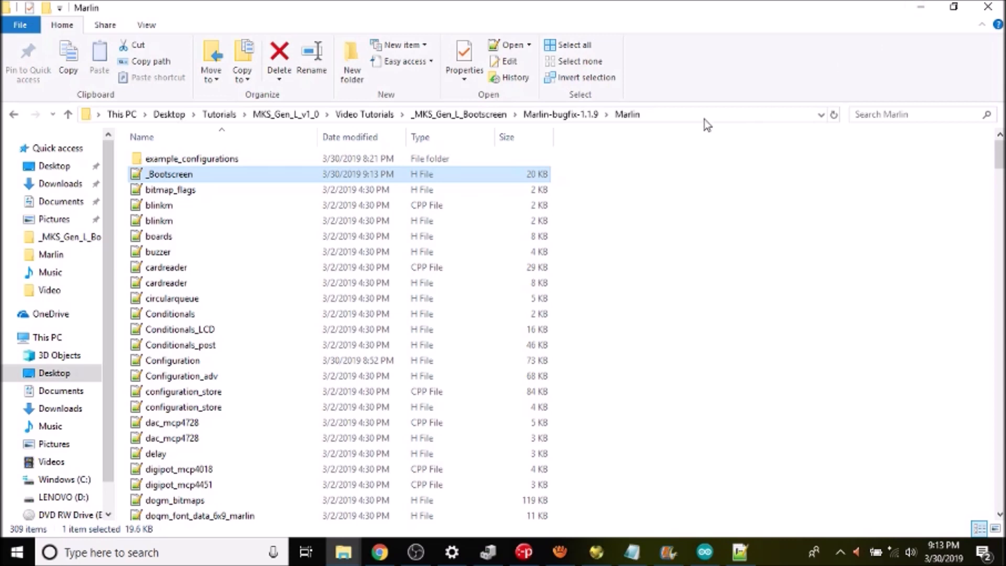
mouse_move(623, 216)
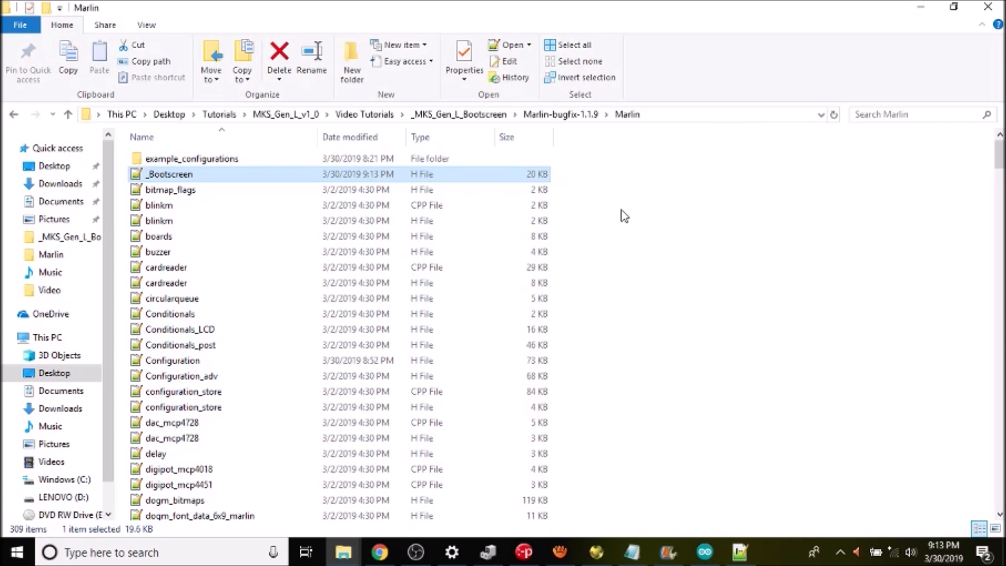
mouse_move(584, 243)
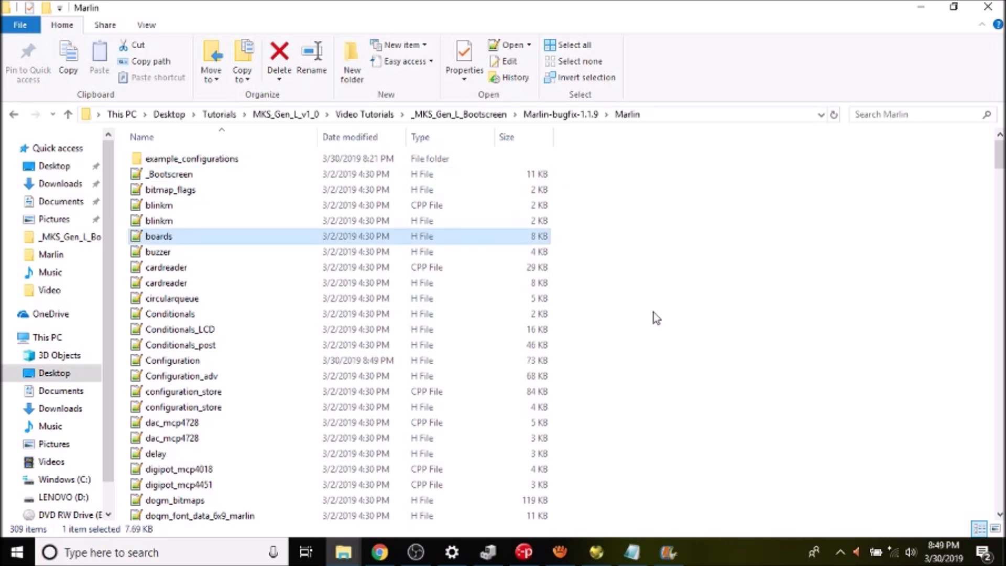
- Scroll the Marlin folder to show Marlin_main and the Marlin.ino sketch
scroll("down", 3)
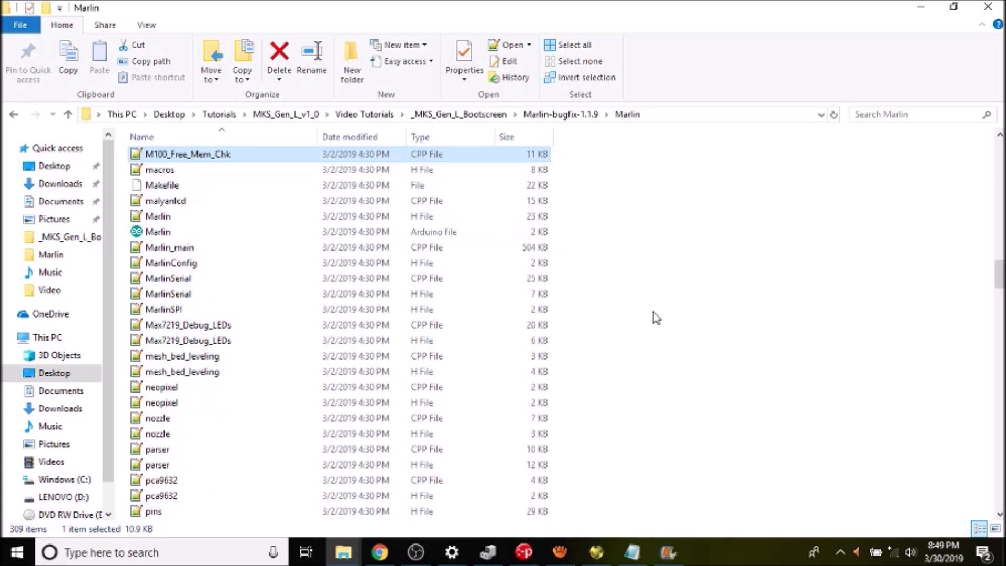
mouse_move(177, 232)
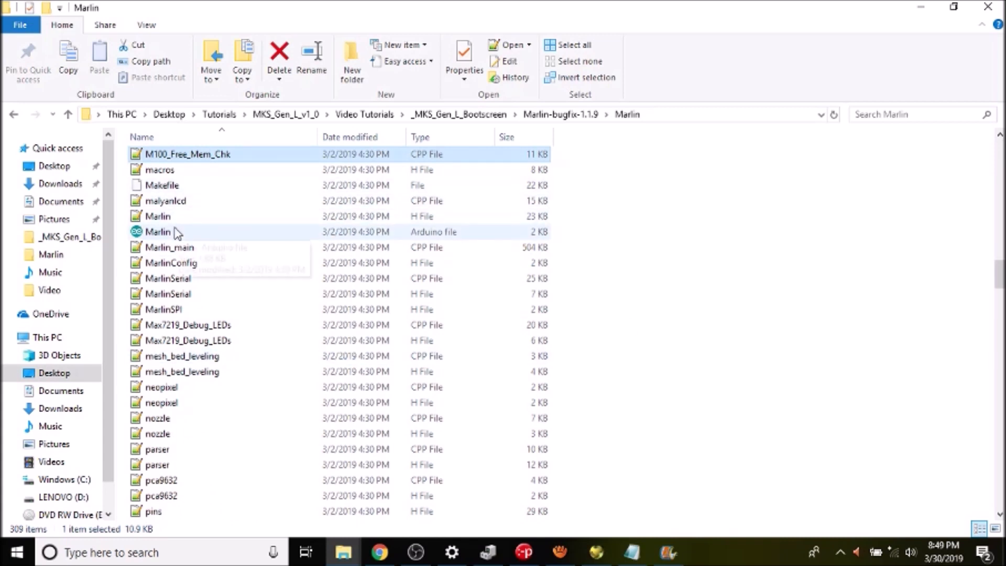
mouse_move(165, 231)
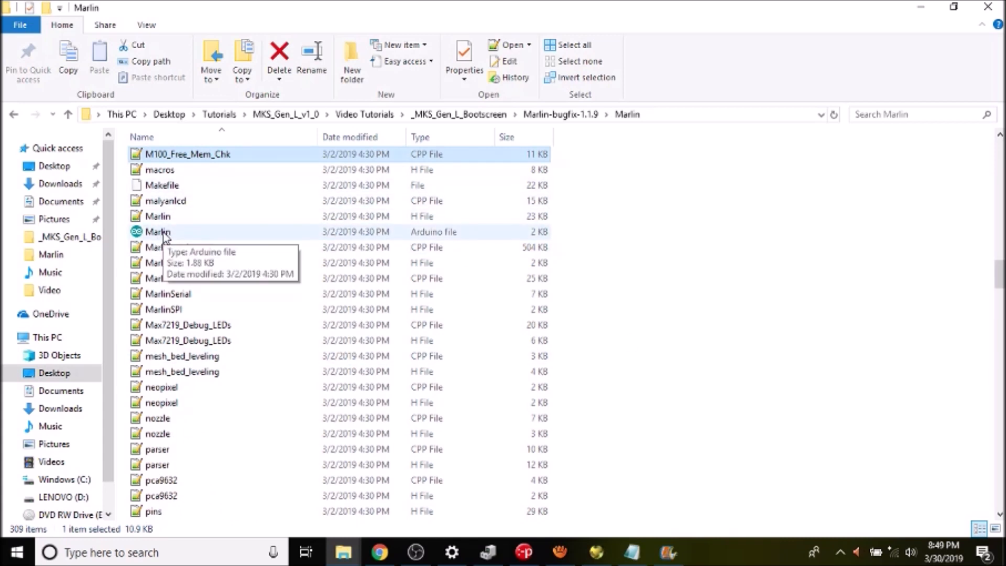
- Open the Marlin sketch, switch to Configuration.h and search for 'custom'
double_click(158, 231)
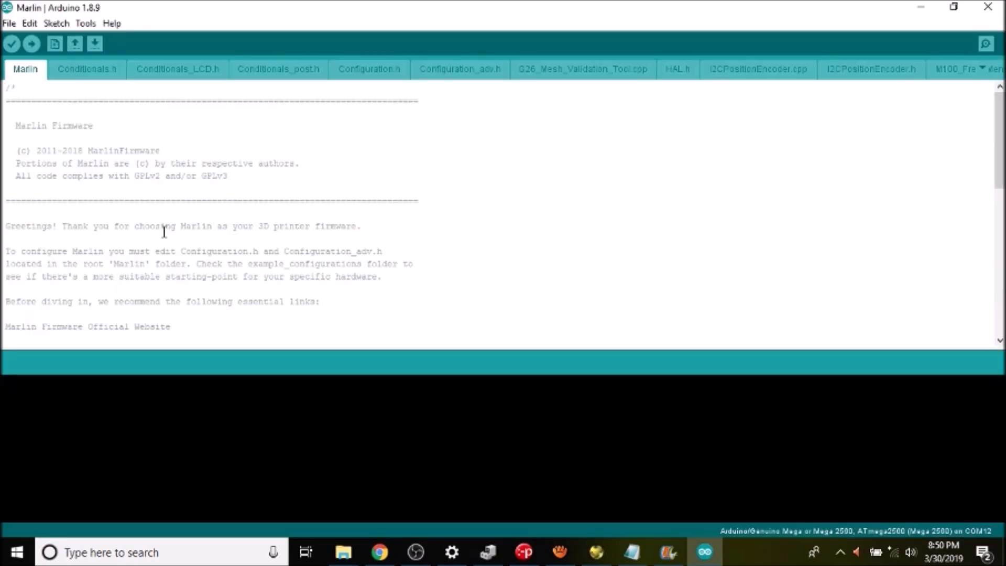
mouse_move(377, 61)
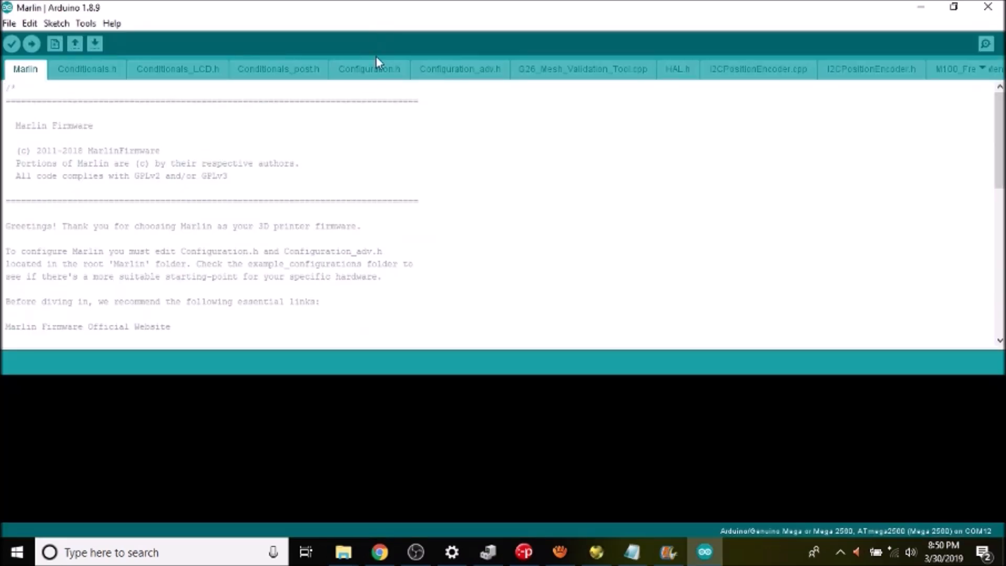
left_click(369, 69)
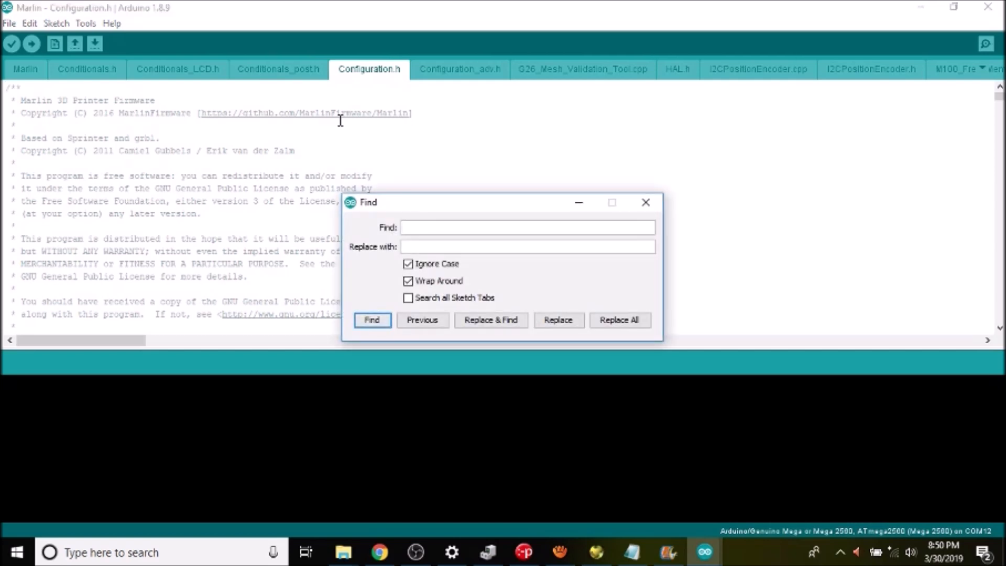
type("cut")
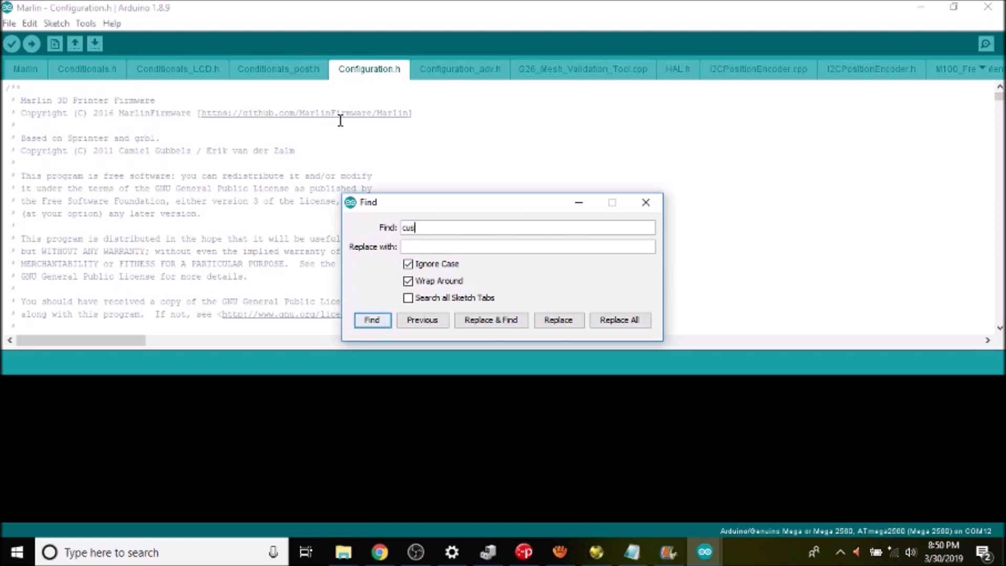
type("tom")
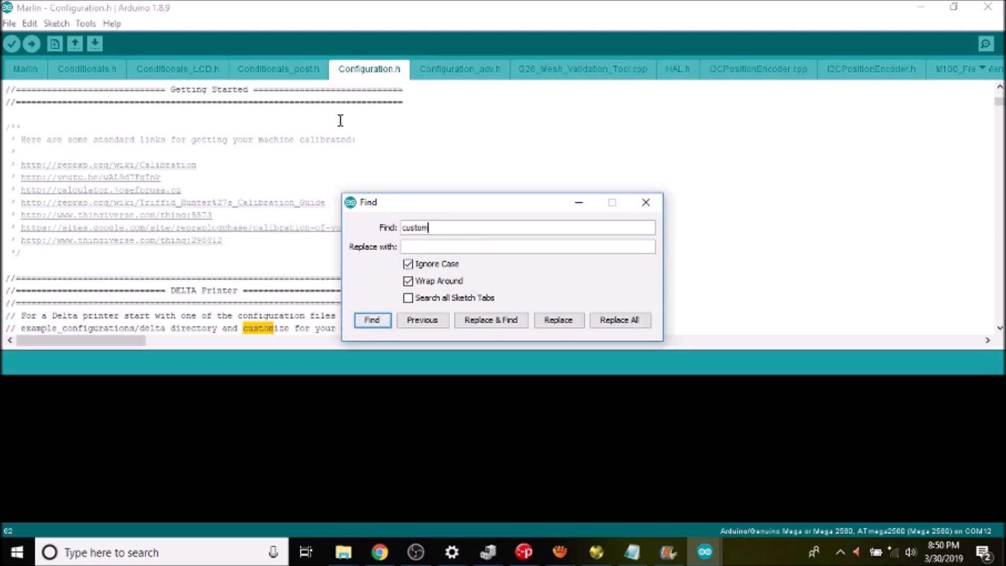
- Step to the SHOW_CUSTOM_BOOTSCREEN define and delete its comment slashes
left_click(371, 319)
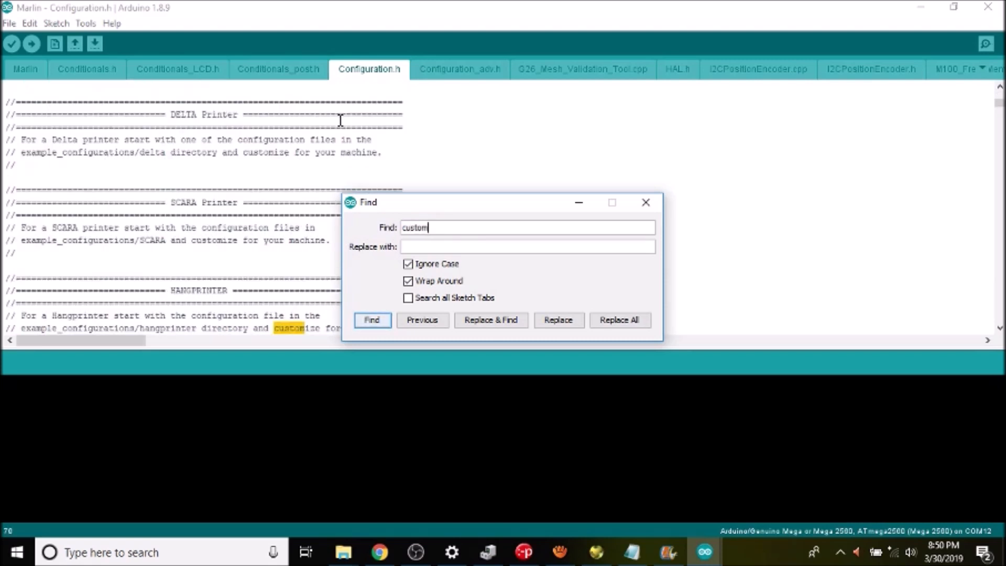
left_click(371, 320)
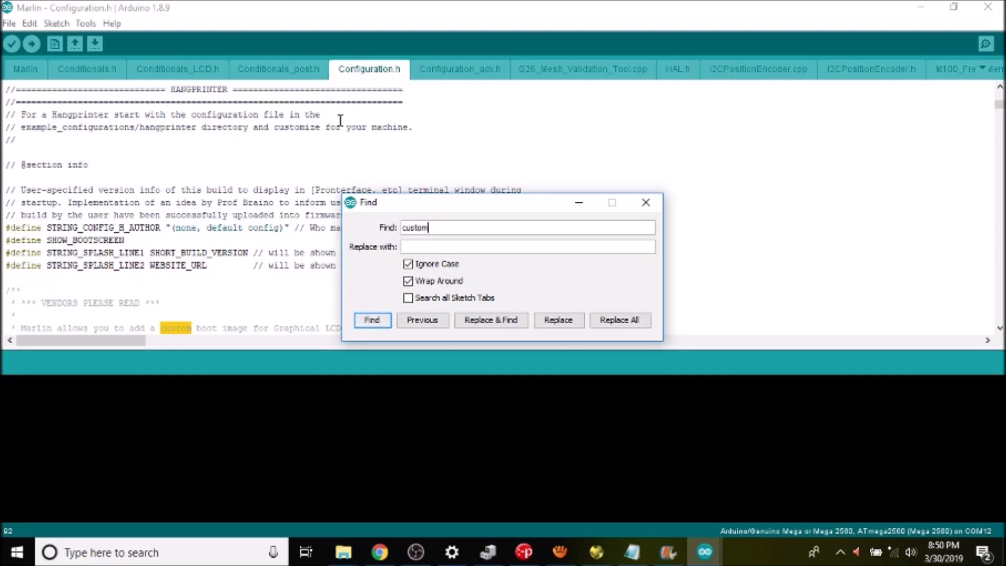
left_click(372, 320)
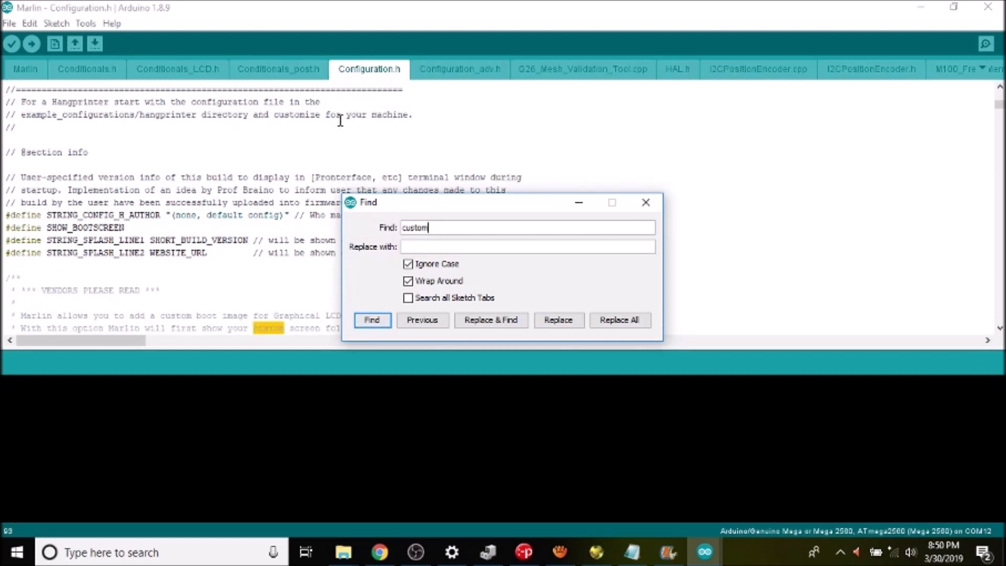
left_click(371, 320)
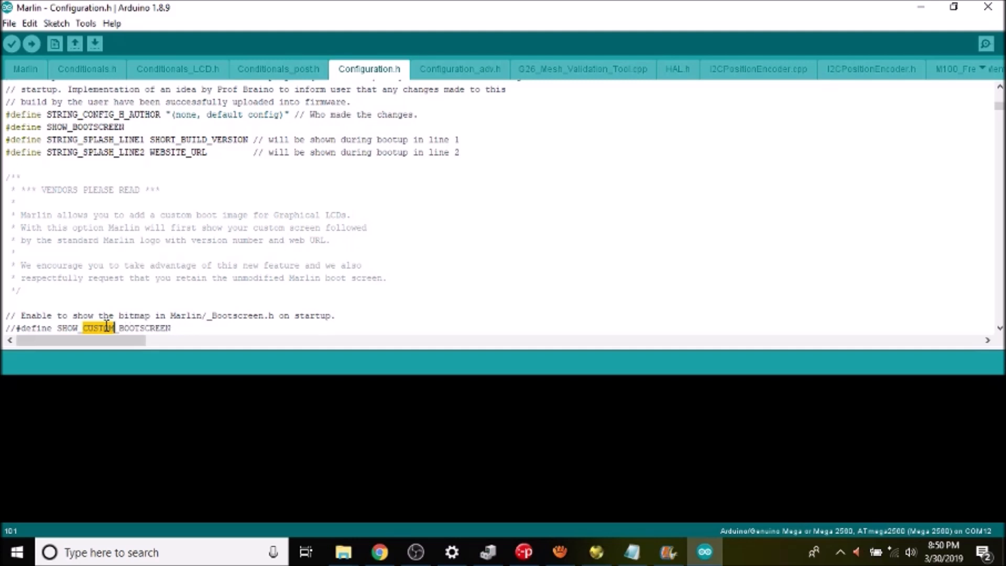
left_click(171, 328)
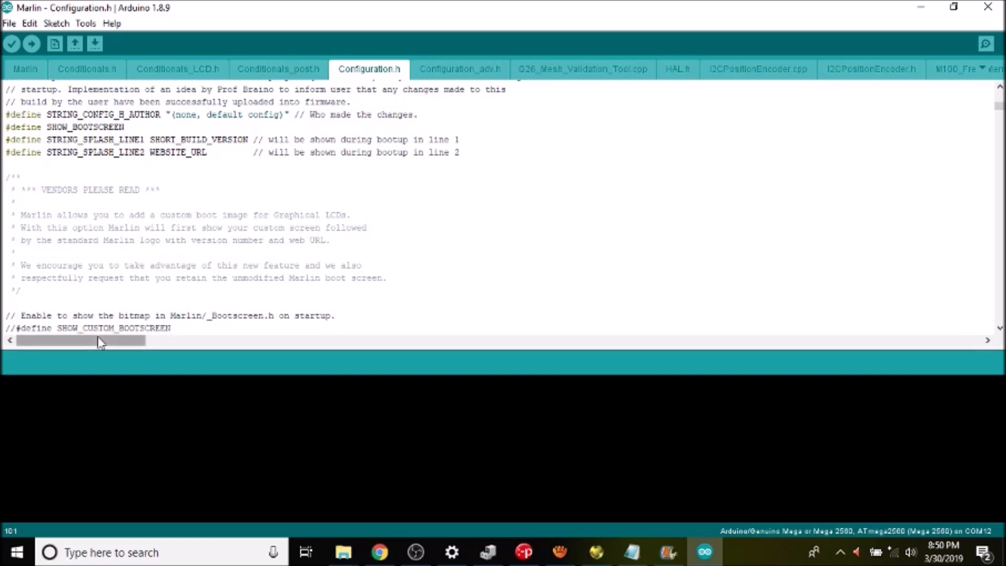
key("Delete")
type("mot")
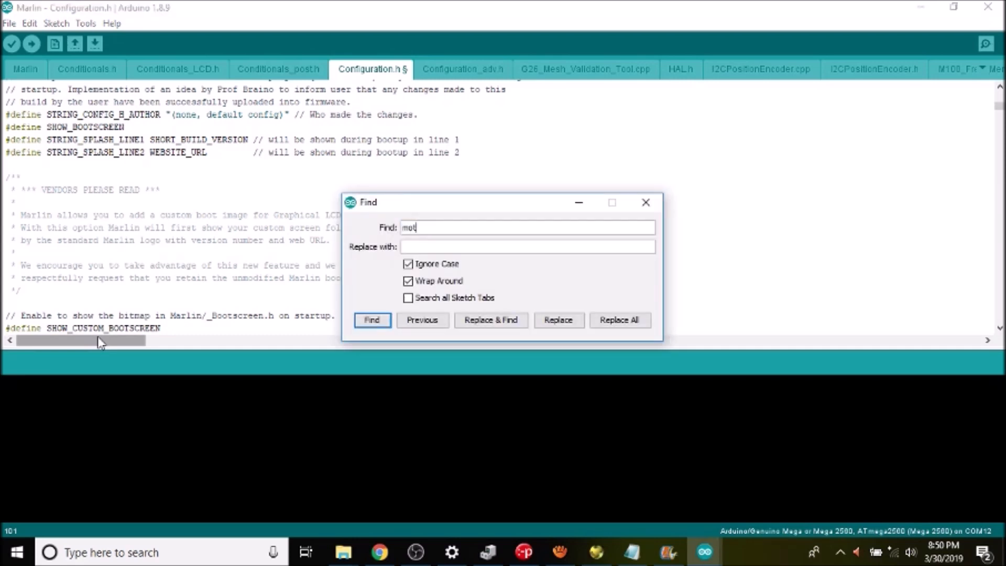
- Find the MOTHERBOARD define and replace BOARD_RAMPS_14_EFB with BOARD_MKS_GEN_L
type("herboard")
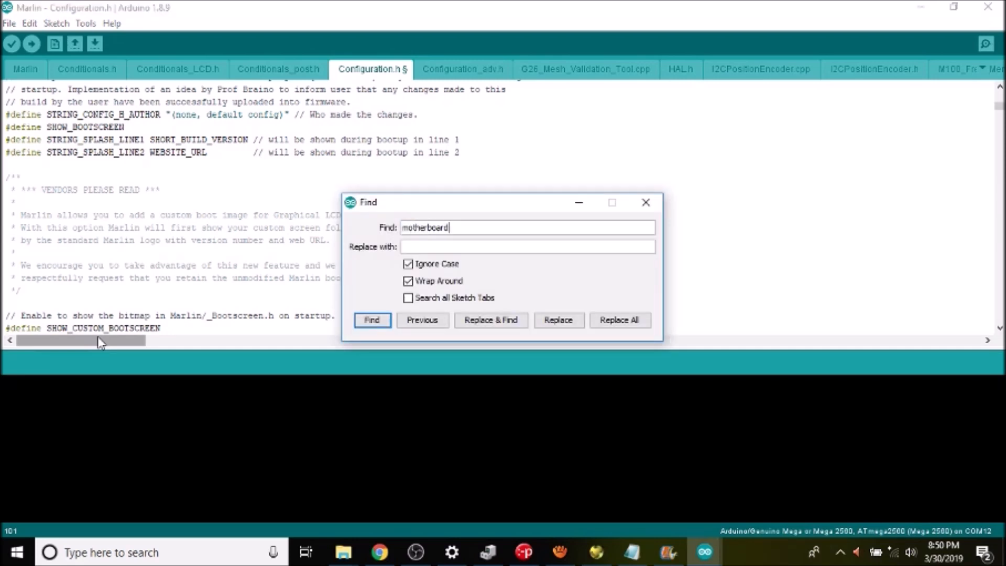
left_click(371, 320)
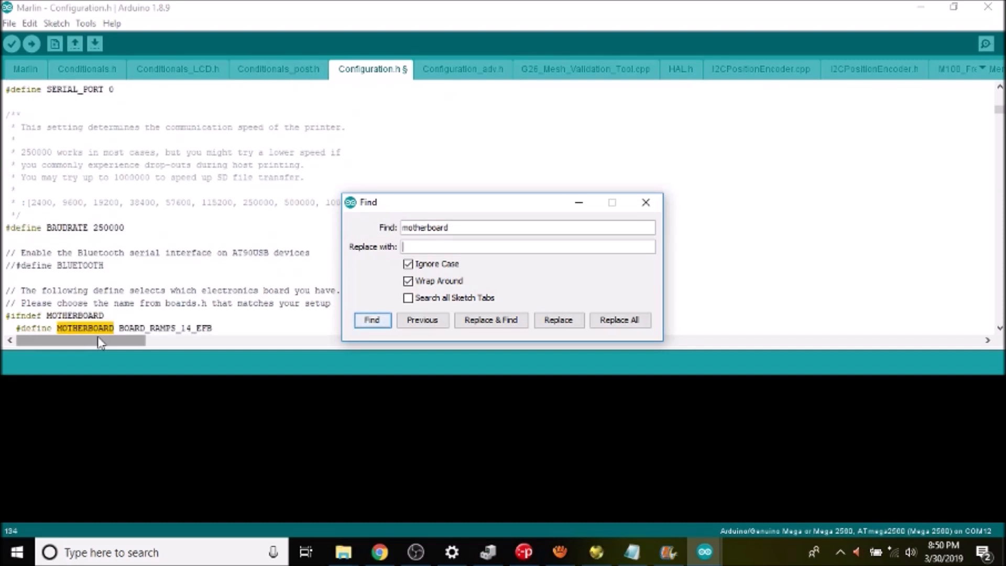
left_click(646, 203)
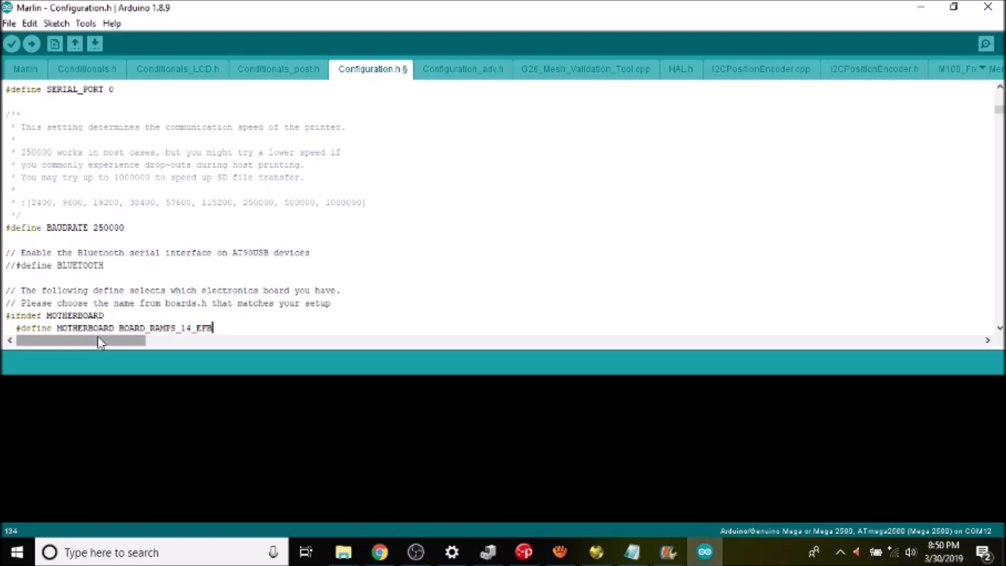
key("backspace")
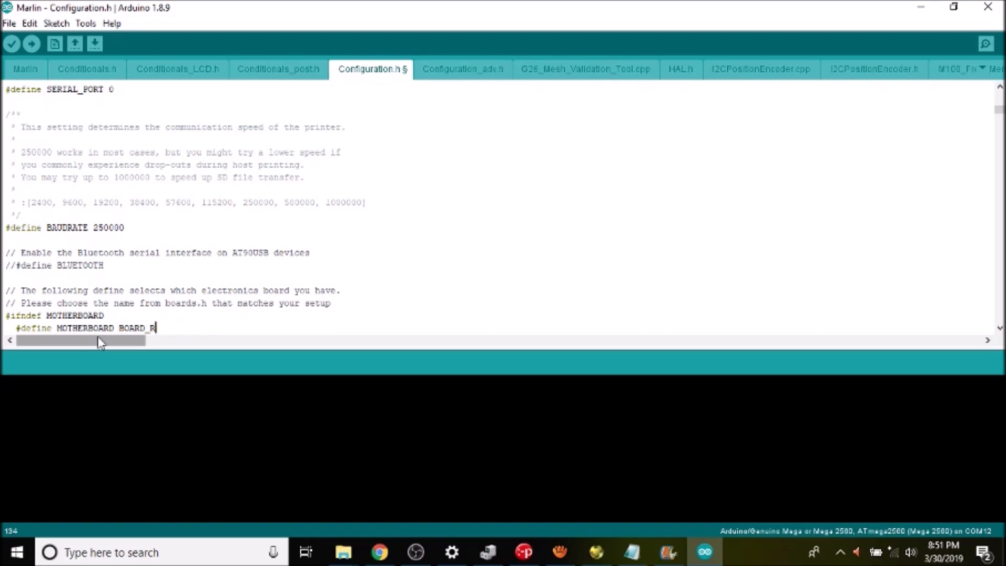
type("MKS_")
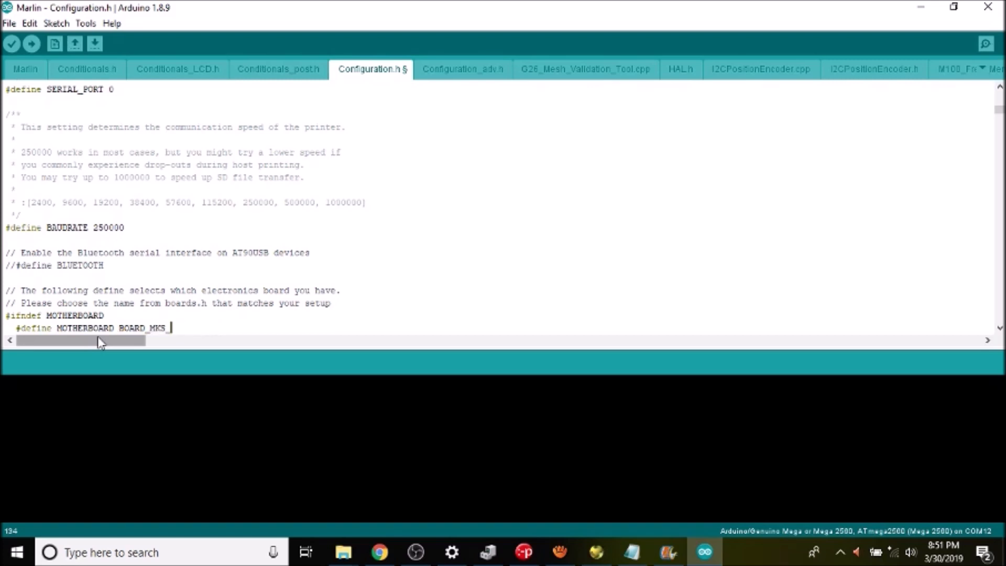
type("GEN")
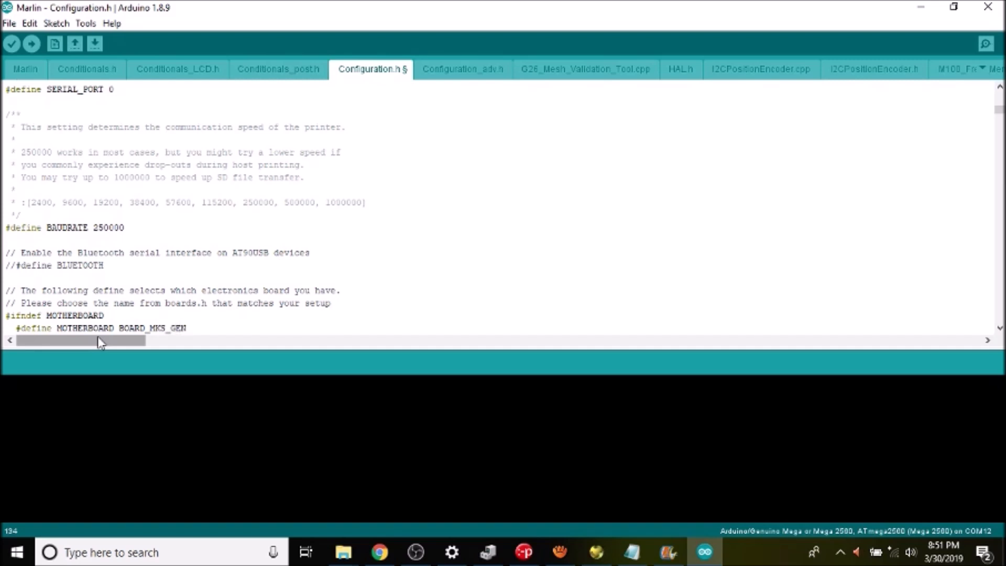
type("_1")
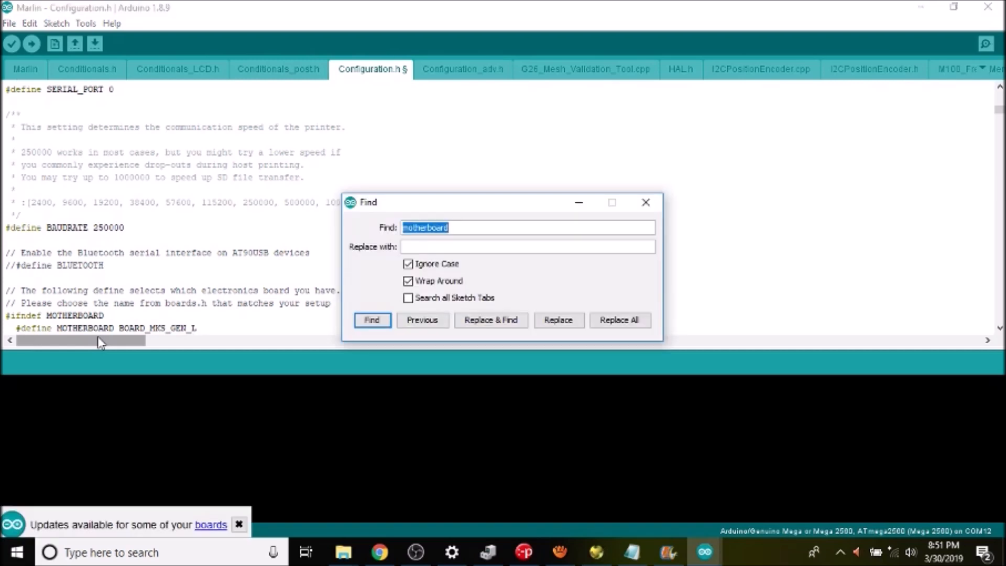
- Search 'full_graphi' to reach the Full Graphic Smart Controller comment and select 'U8glib'
type("full")
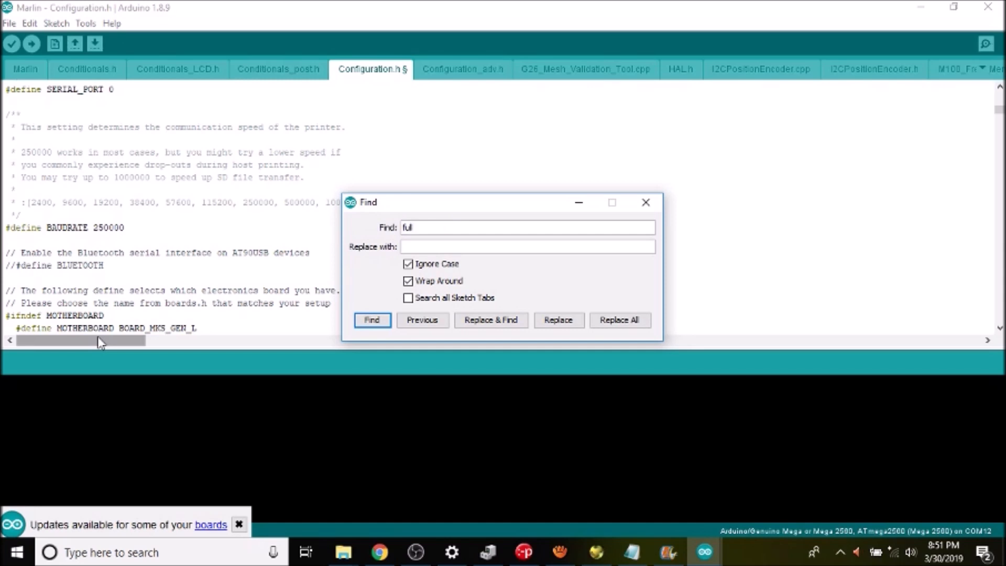
type("_gr")
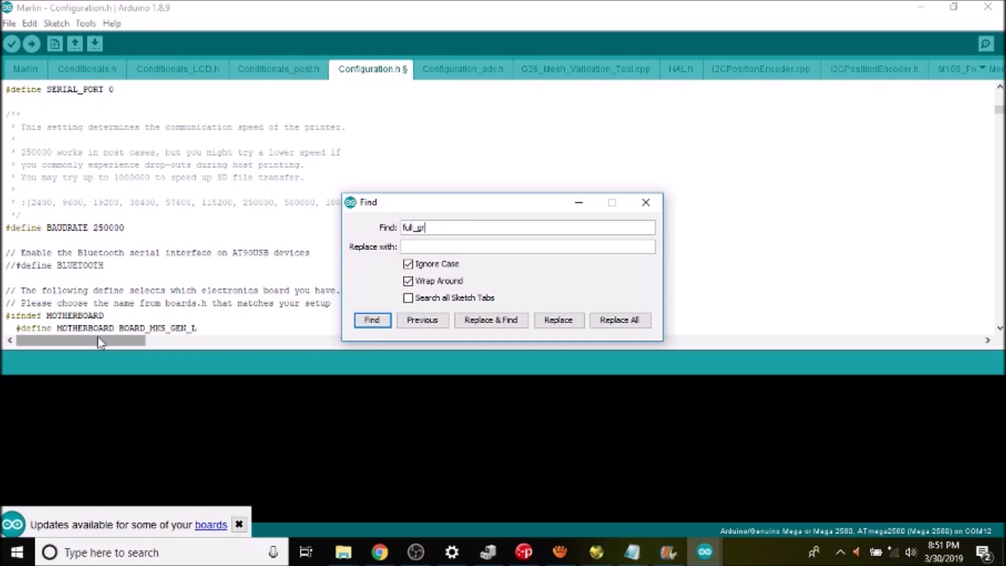
type("aphi")
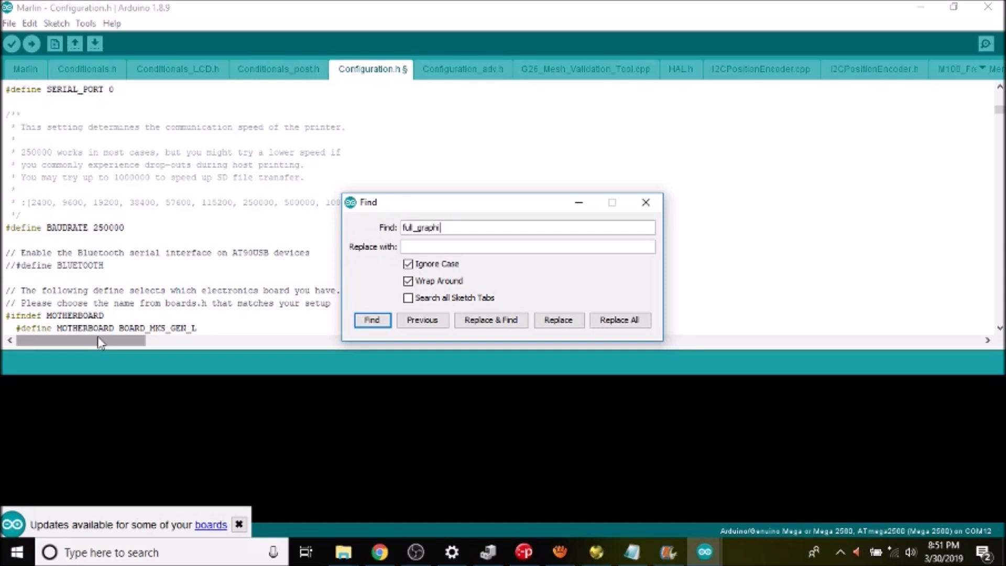
left_click(371, 319)
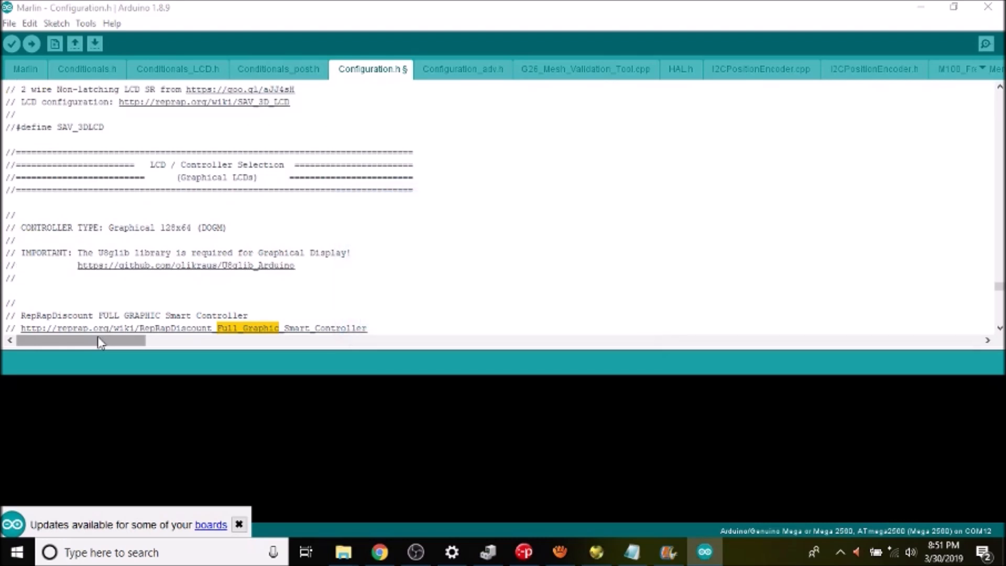
left_click(239, 524)
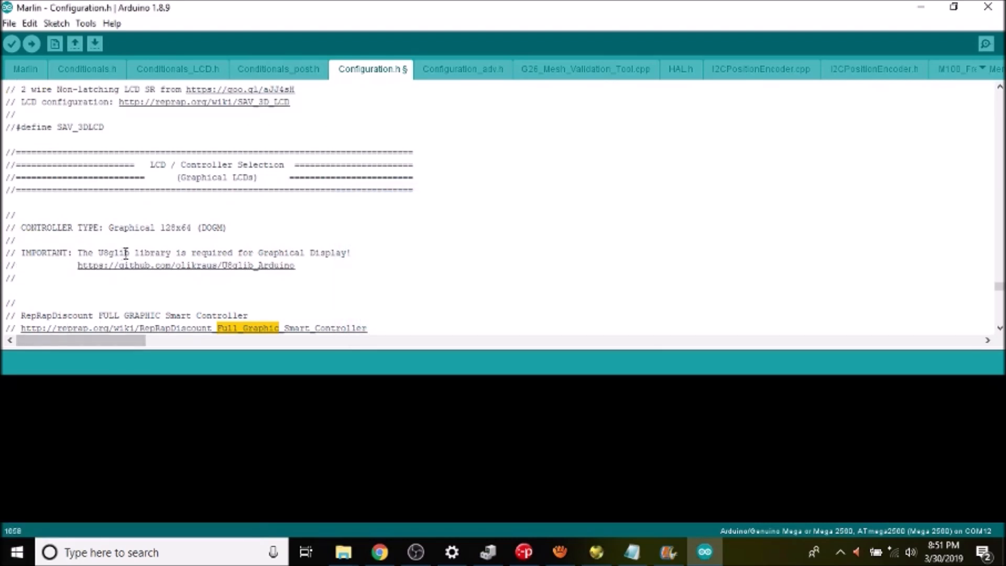
double_click(113, 252)
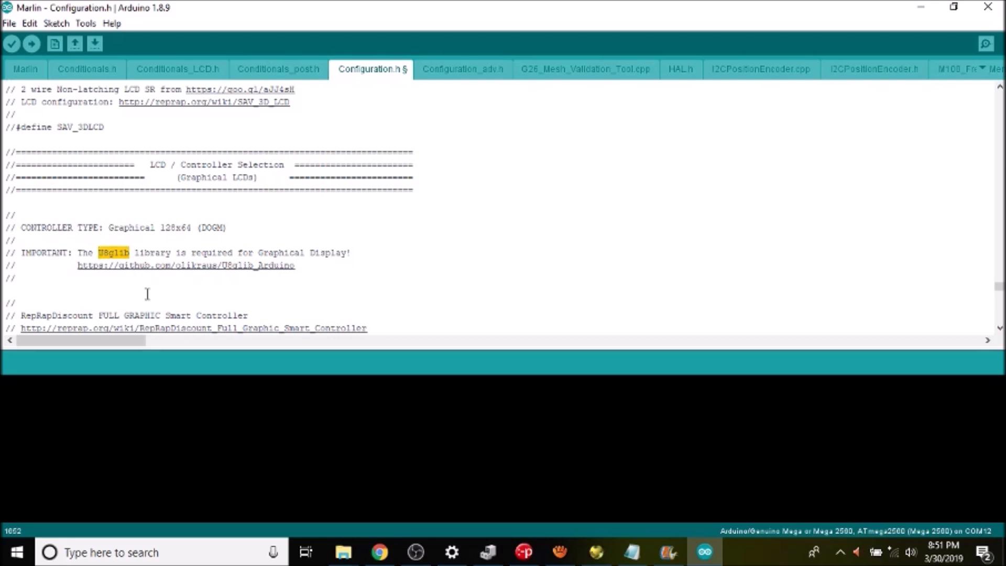
mouse_move(111, 29)
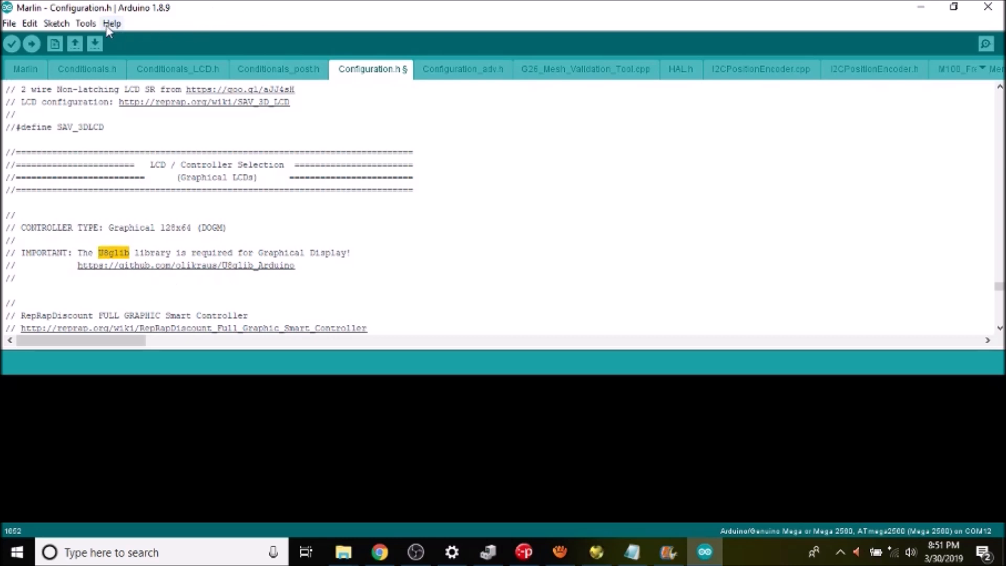
mouse_move(85, 23)
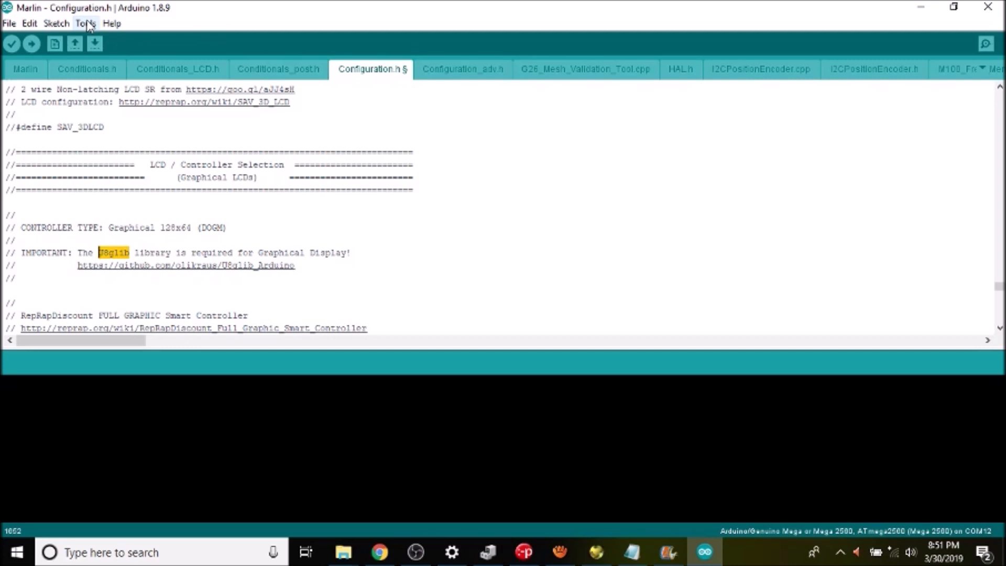
left_click(85, 23)
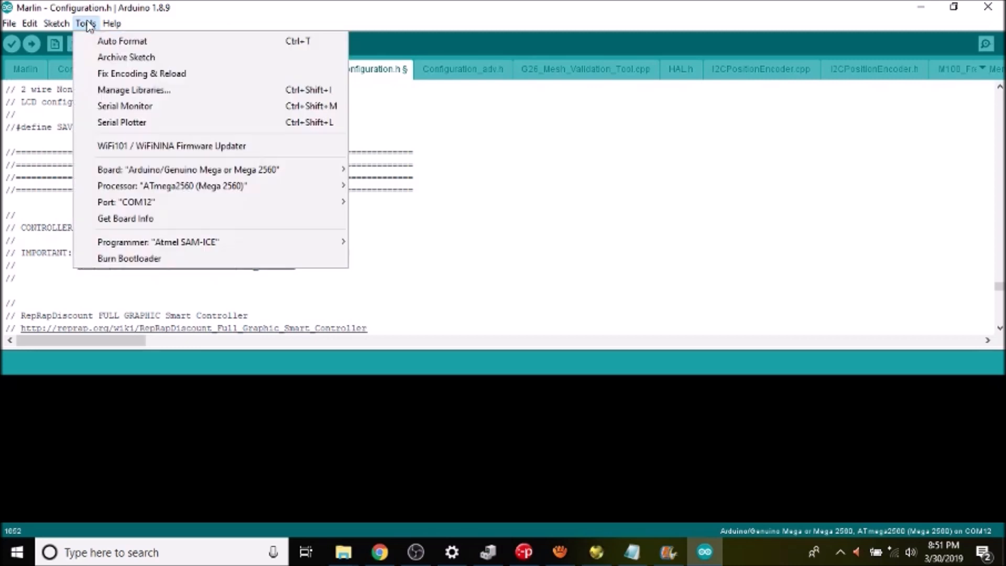
left_click(85, 23)
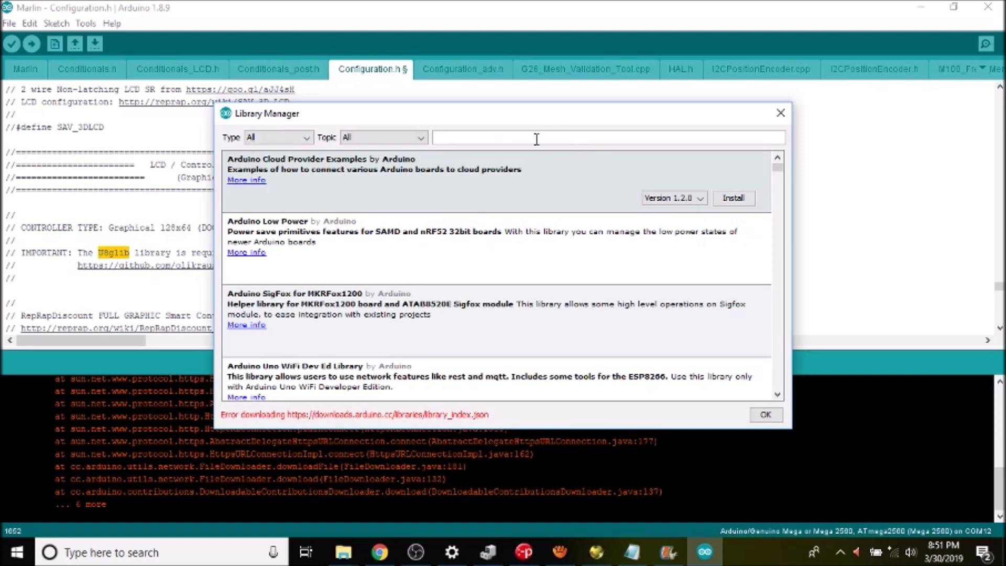
type("U8glib")
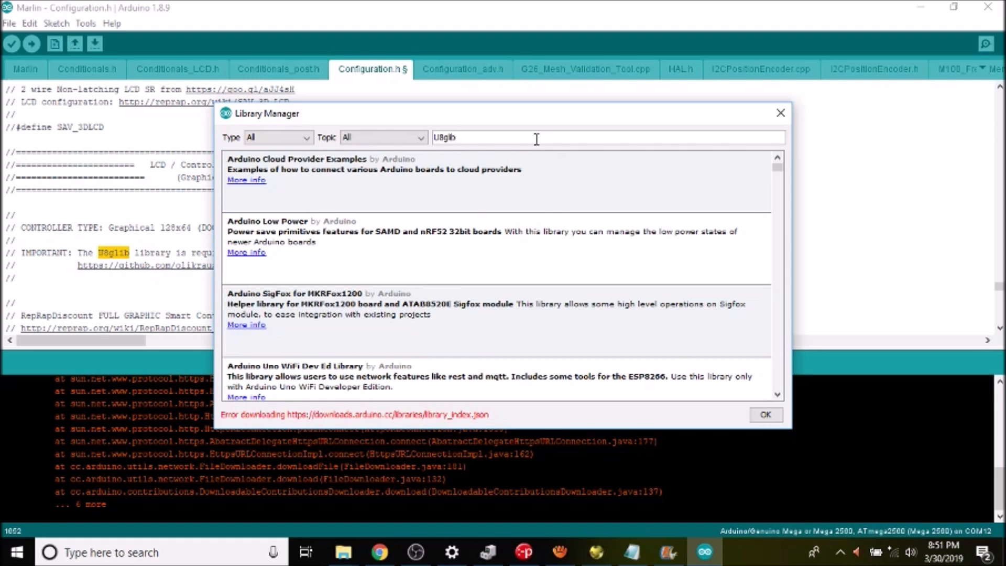
mouse_move(780, 171)
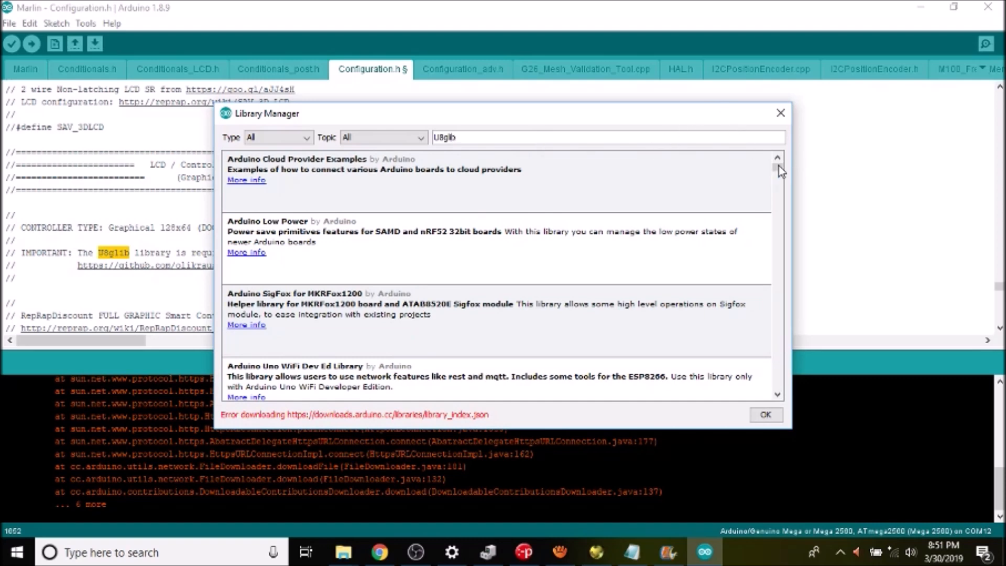
scroll("down", 3)
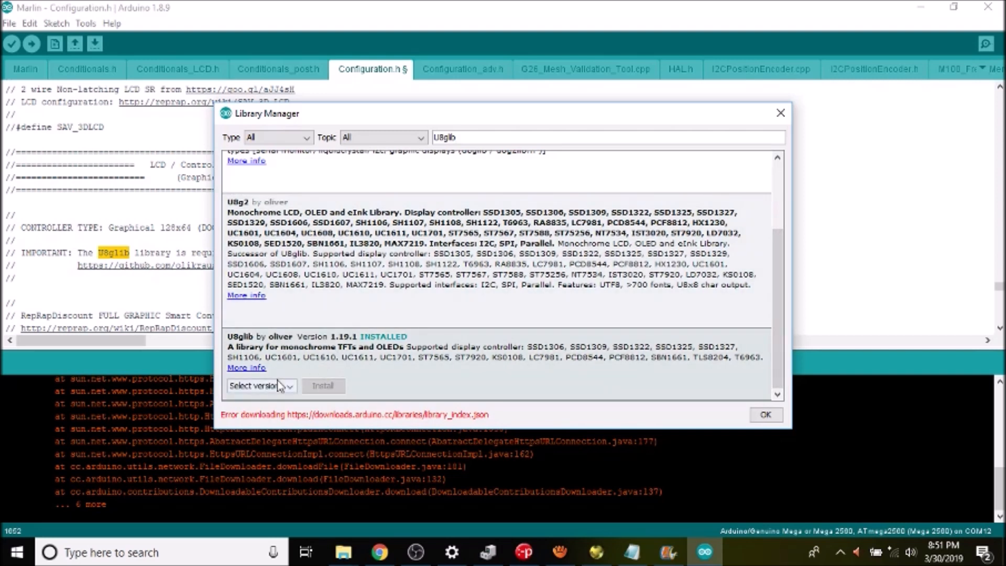
mouse_move(358, 372)
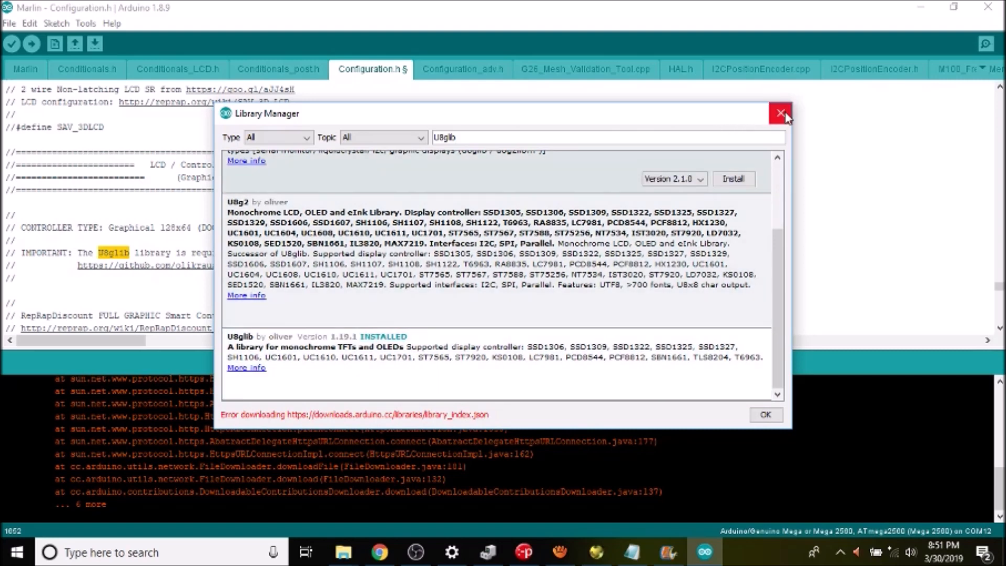
left_click(780, 113)
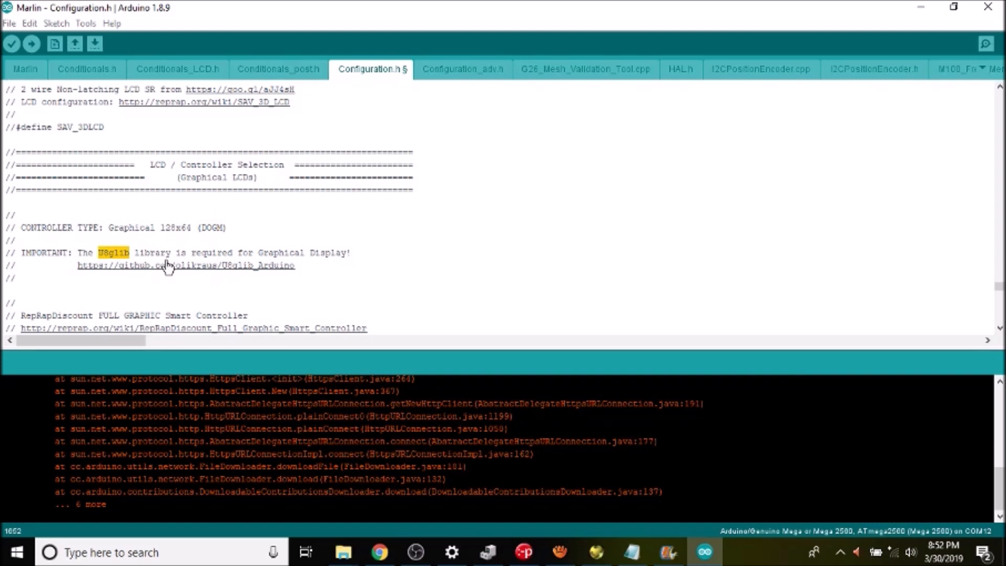
mouse_move(490, 291)
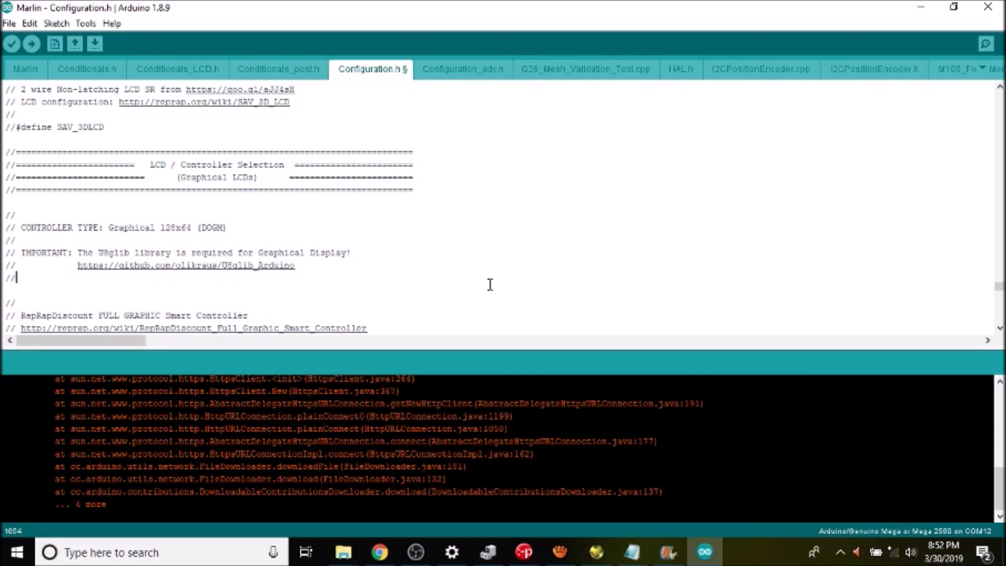
- Remove the // before #define REPRAP_DISCOUNT_FULL_GRAPHIC_SMART_CONTROLLER
scroll("down", 3)
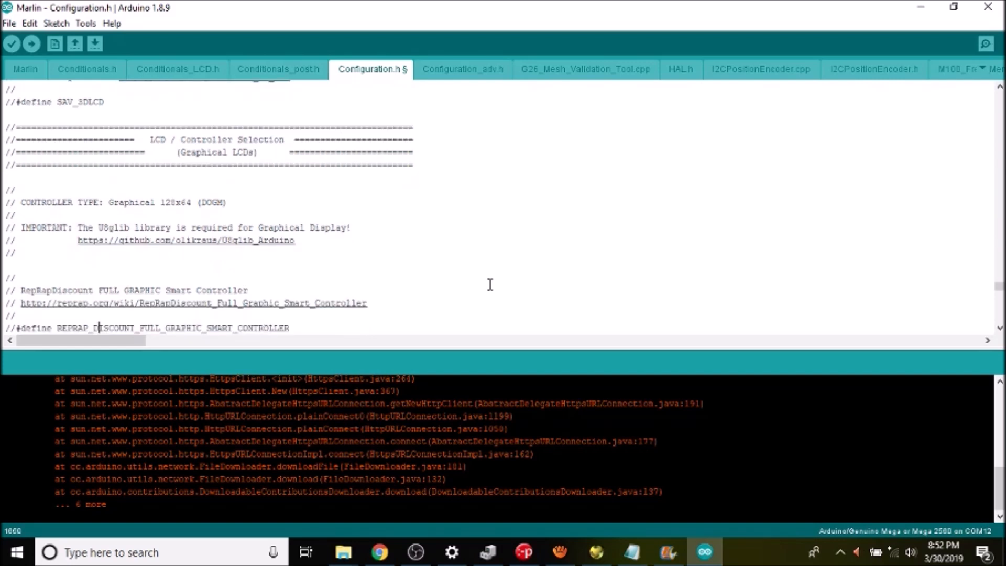
scroll("up", 3)
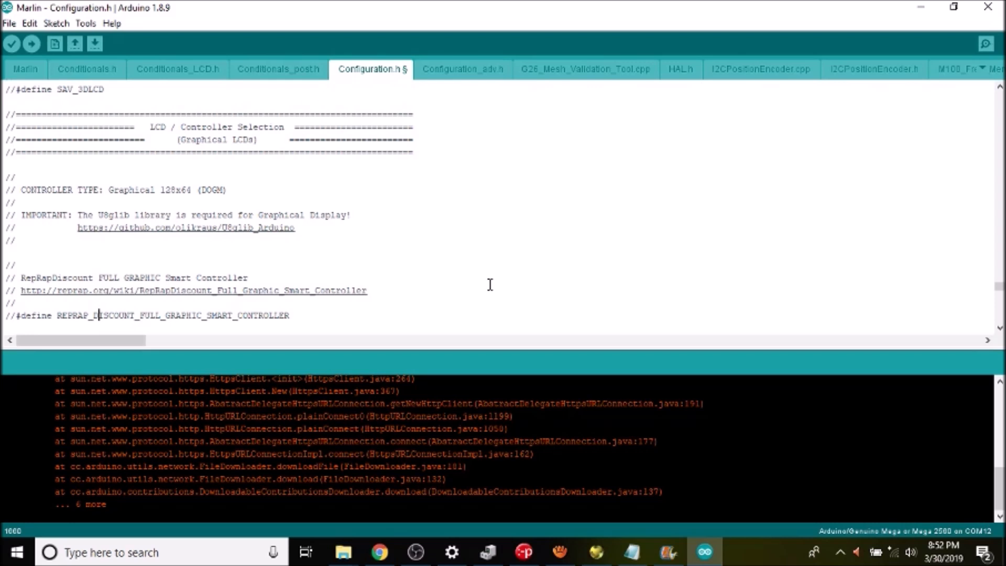
left_click(41, 315)
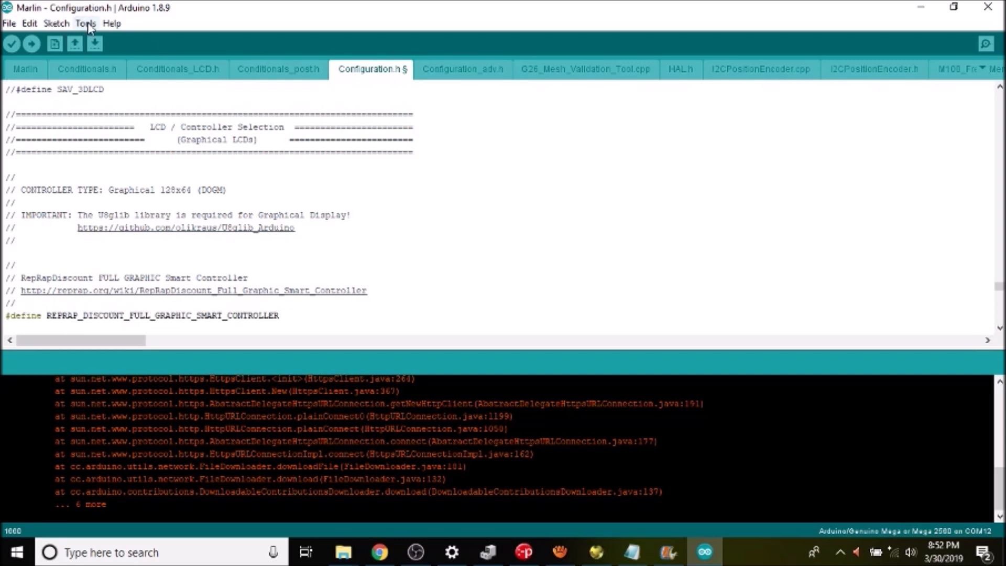
left_click(85, 23)
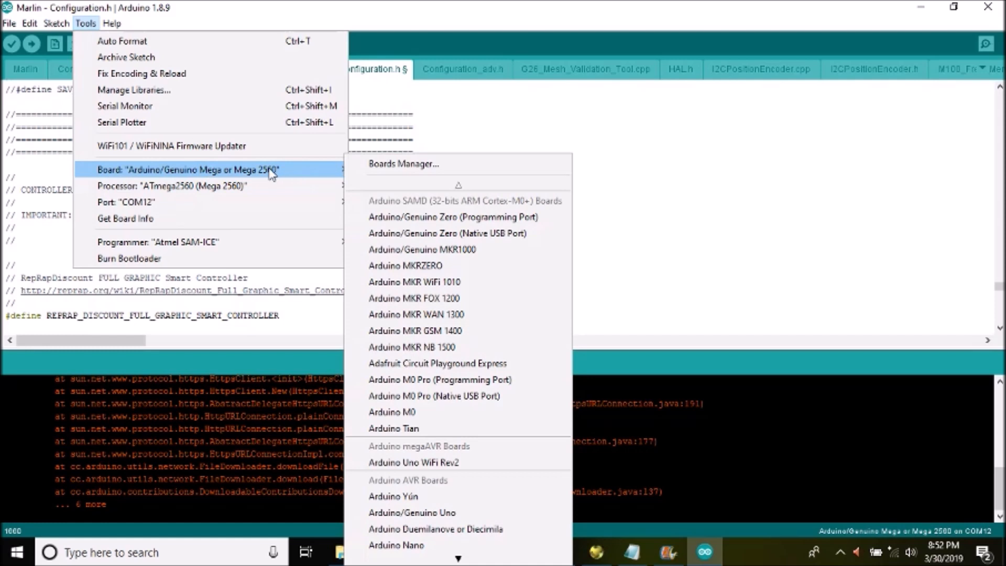
mouse_move(475, 135)
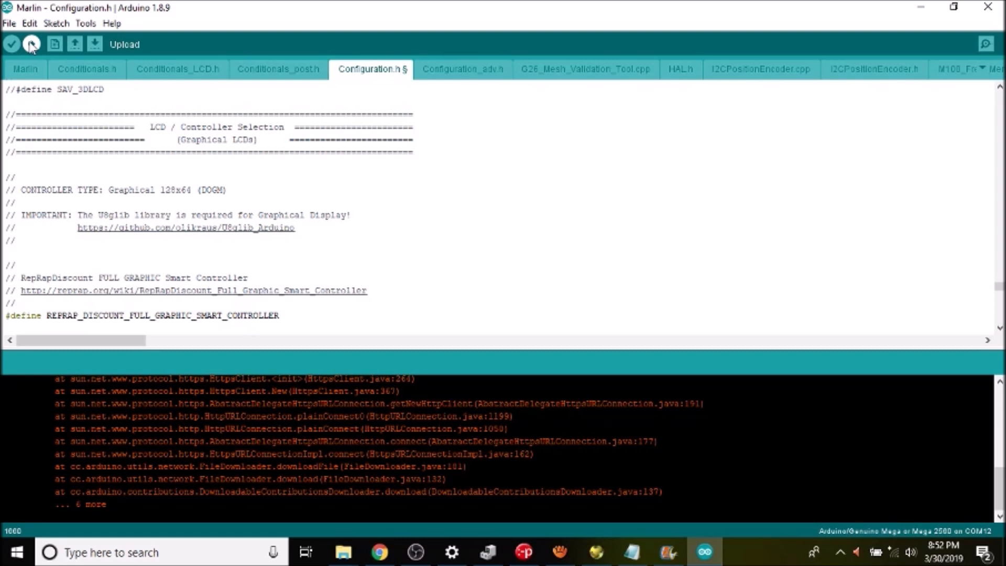
left_click(6, 315)
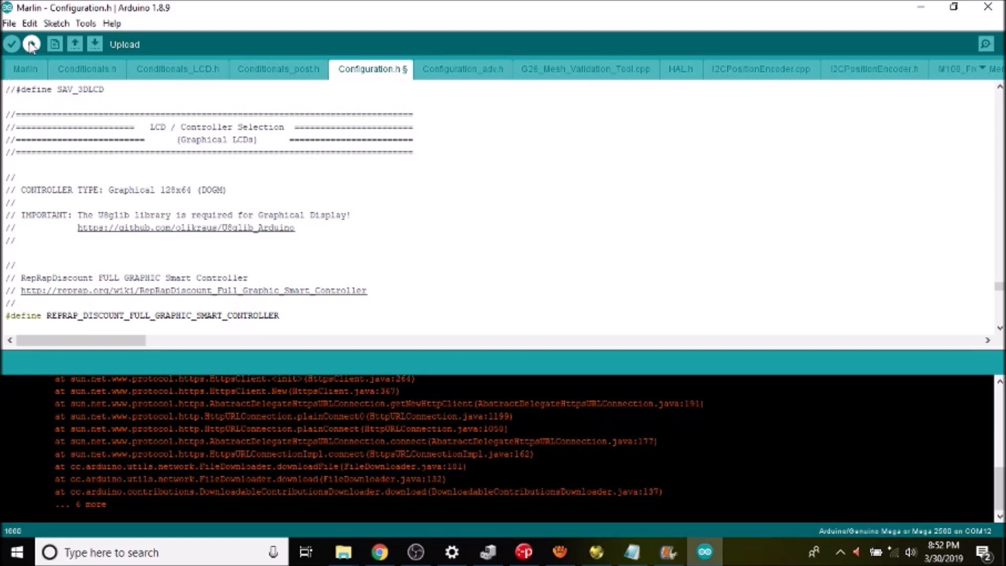
left_click(6, 315)
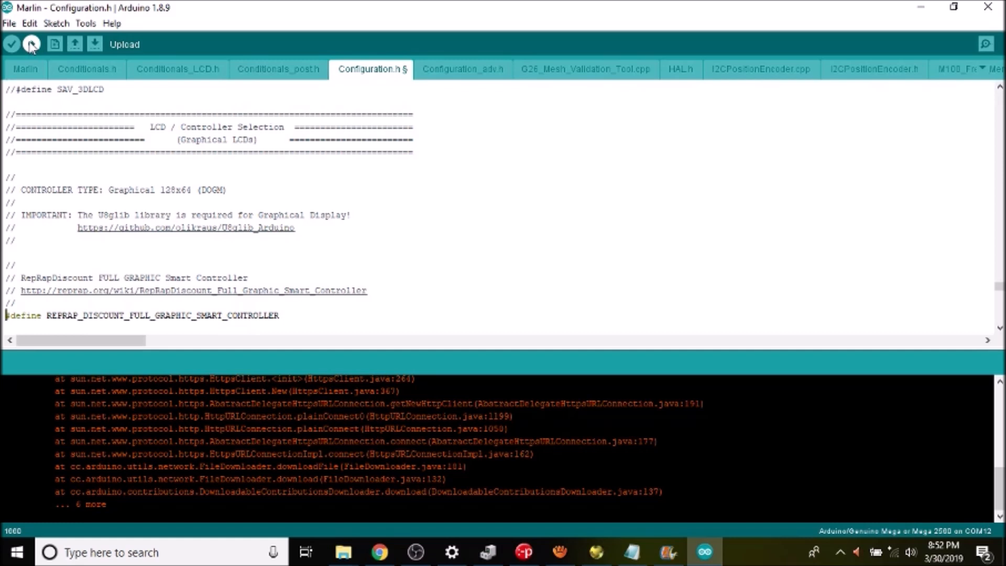